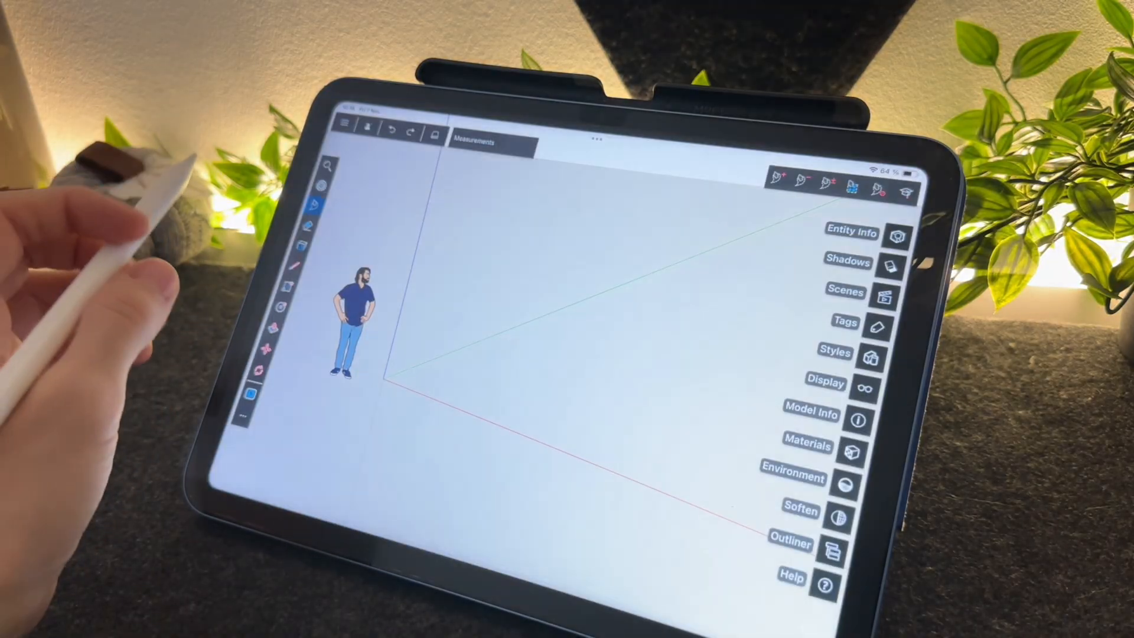
Delete the default person figure and choose a new Format for the model's Length Units.
left_click(350, 317)
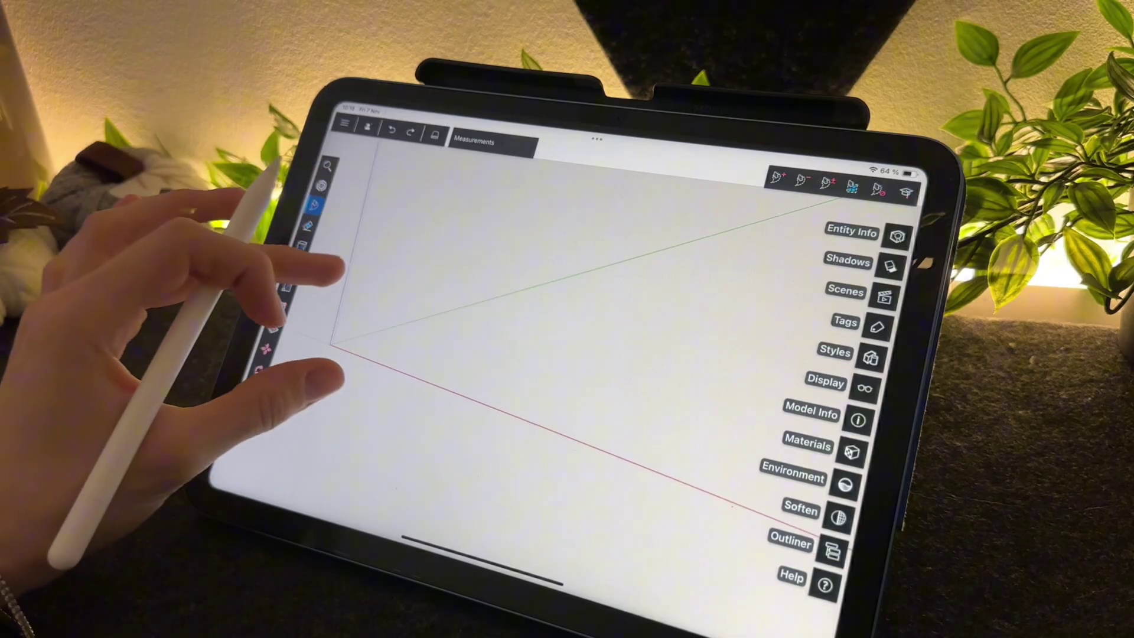
left_click(812, 414)
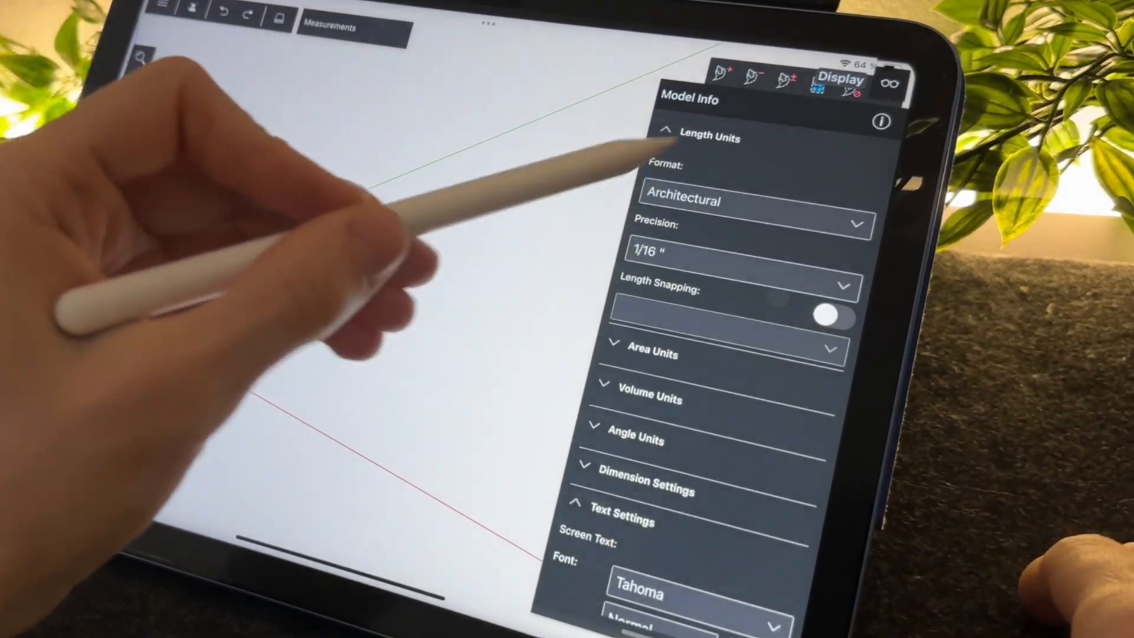
left_click(752, 201)
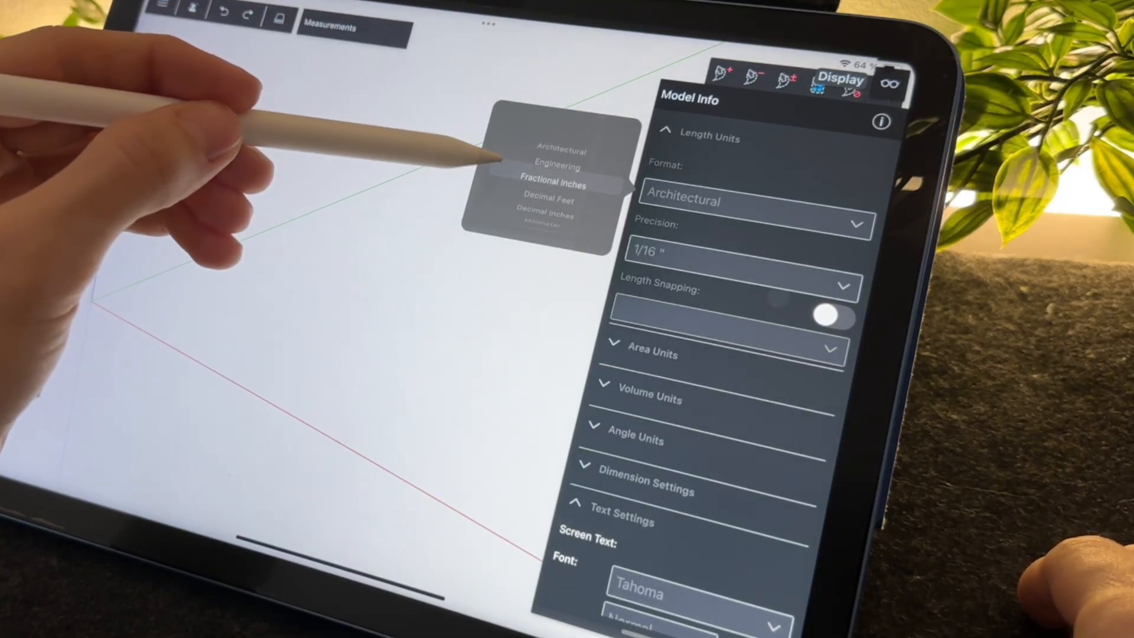
left_click(553, 179)
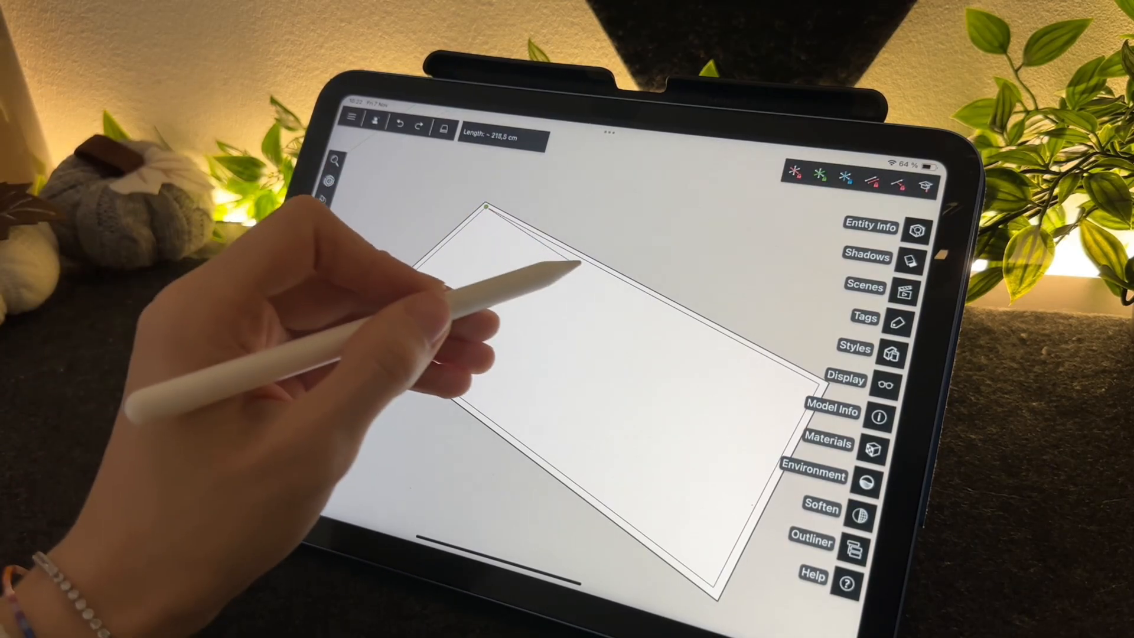
Draw interior dividing lines across the floor rectangle, entering exact lengths on the keypad.
left_click(500, 139)
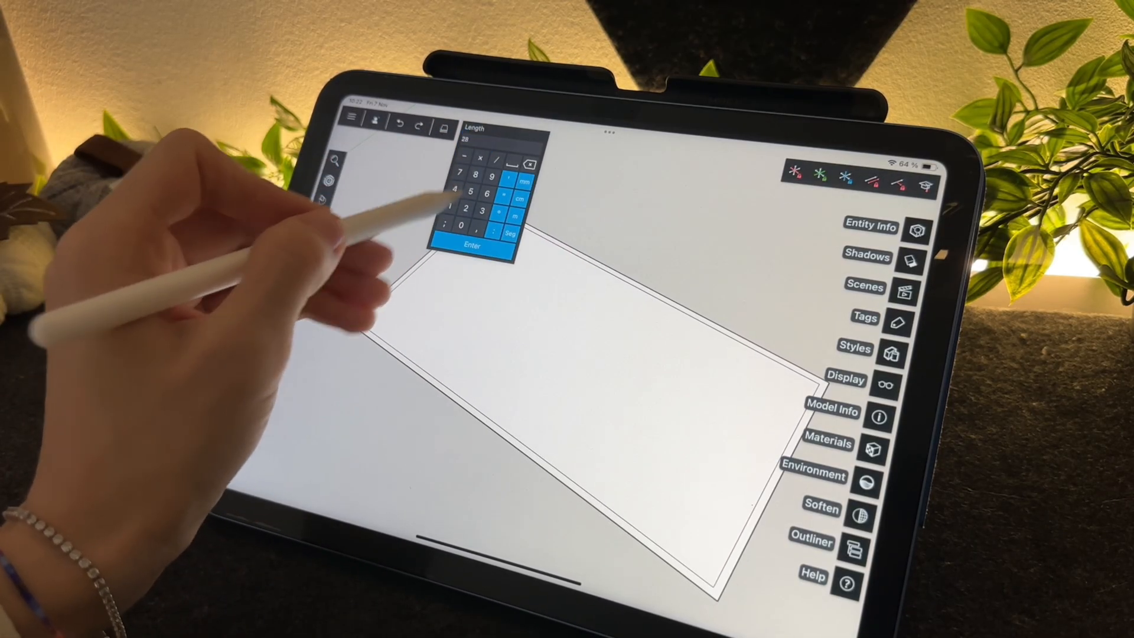
left_click(472, 246)
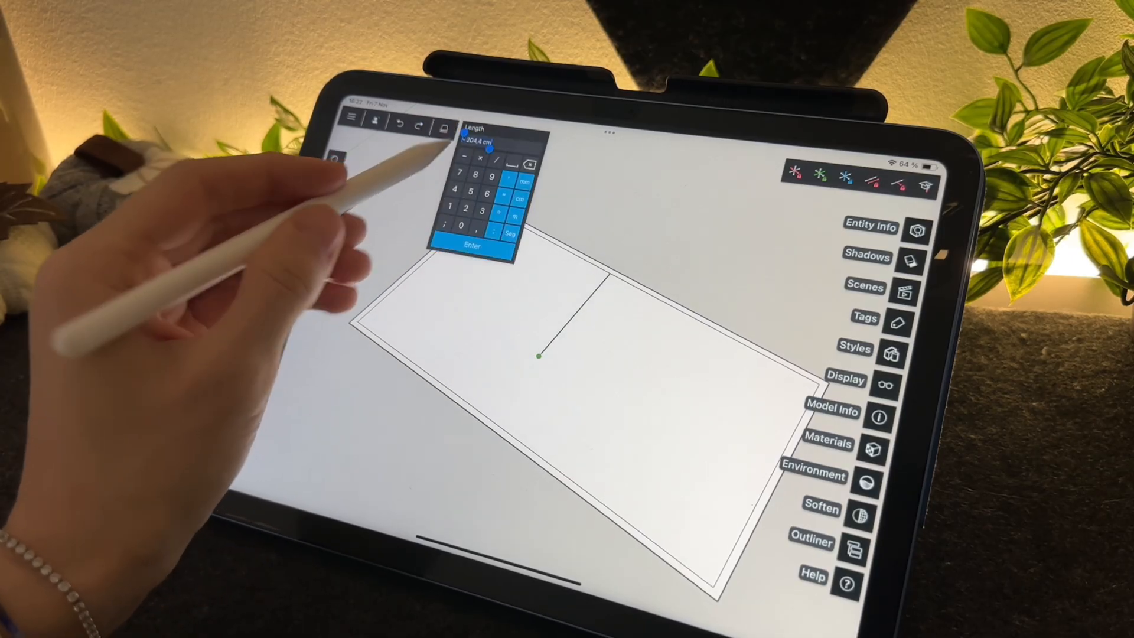
left_click(471, 246)
type("80")
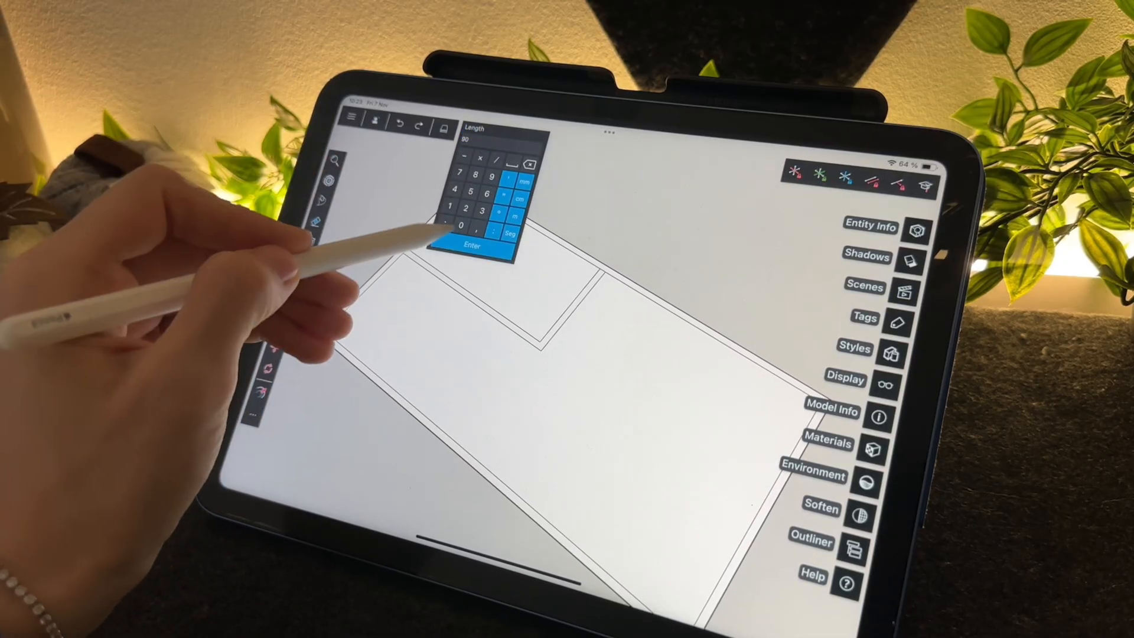
left_click(472, 246)
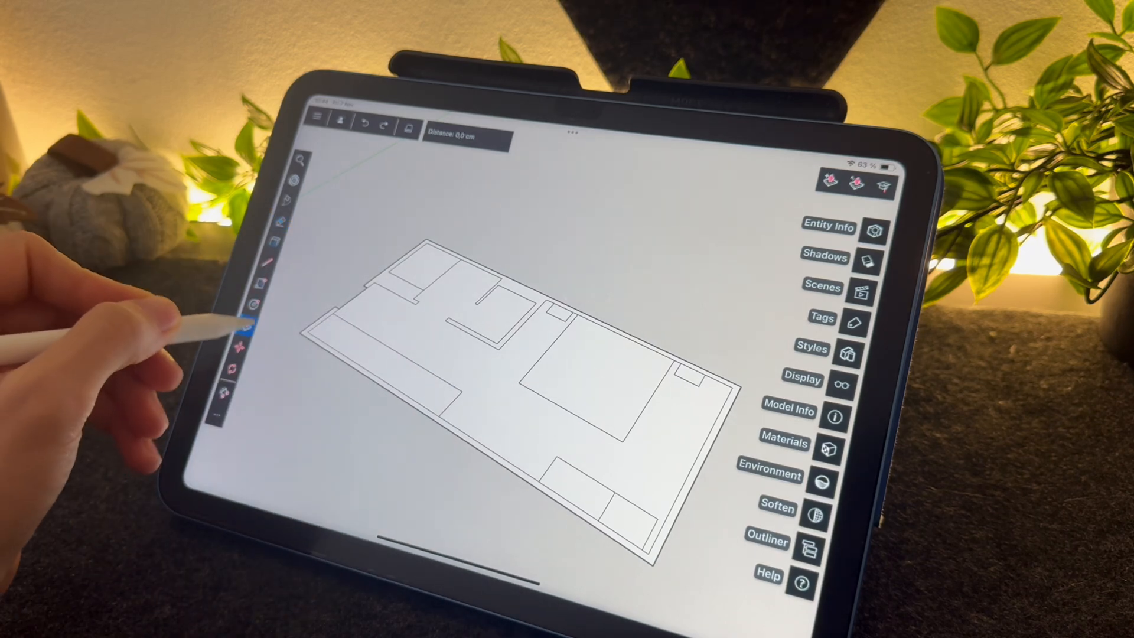
Finish the floor plan outlines and switch to the next modelling tool.
left_click(243, 320)
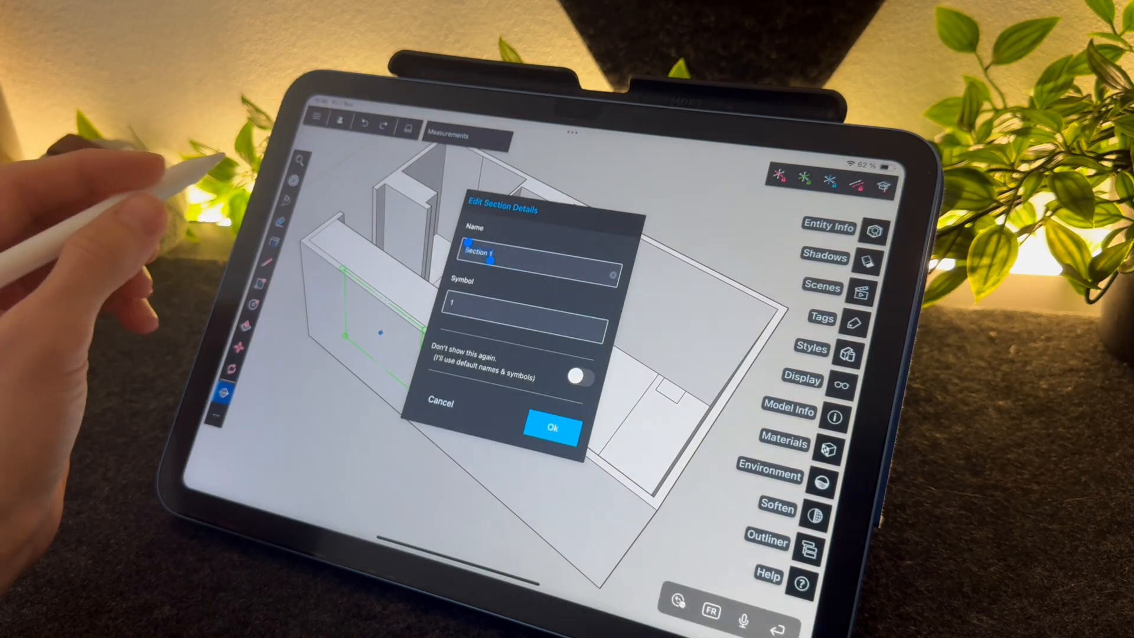
Confirm the new section plane's name as Section 1 in Edit Section Details.
left_click(551, 427)
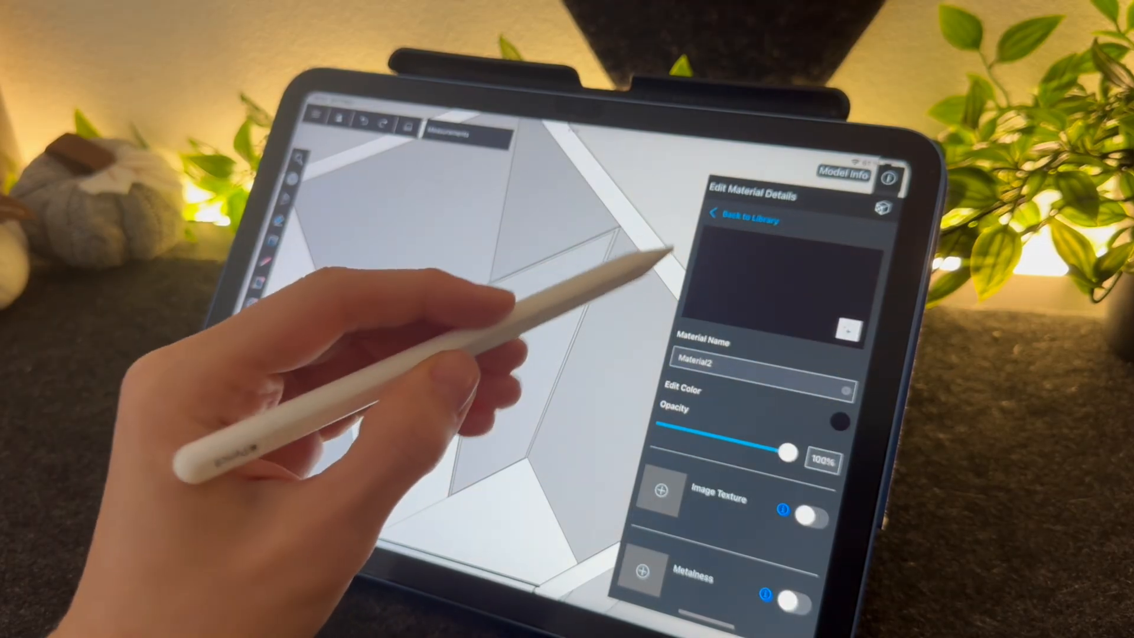
Set the new material's colour to dark gray and paint the wall opening's frame with it.
left_click(843, 391)
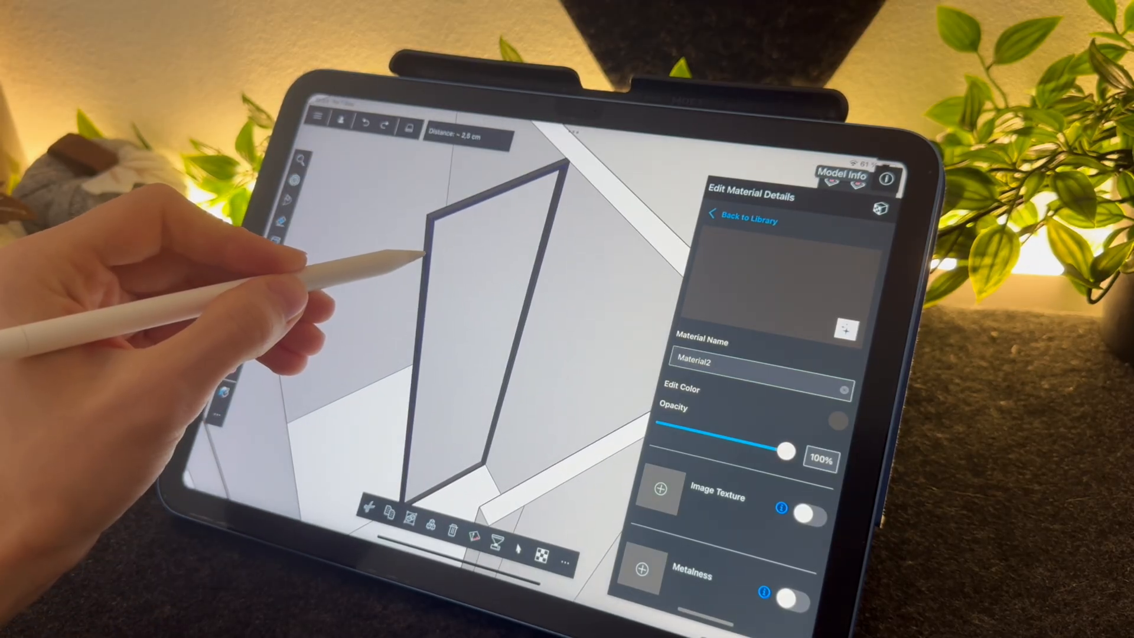
left_click(745, 220)
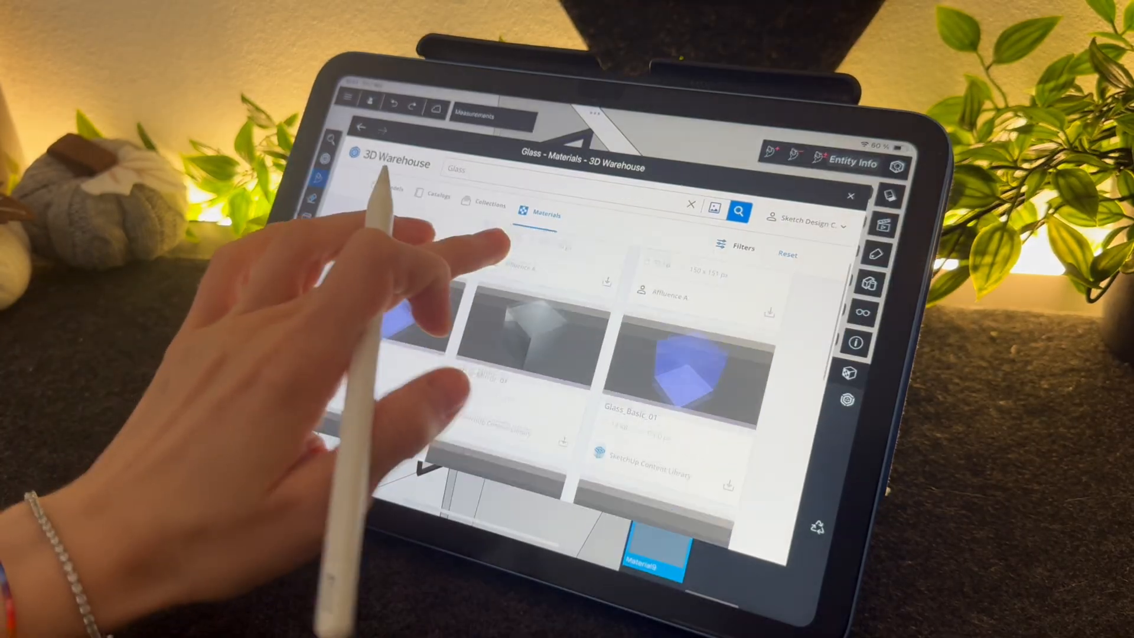
Pick the Glass_Basic_01 material from the 3D Warehouse results to download it.
left_click(684, 361)
type("Shower")
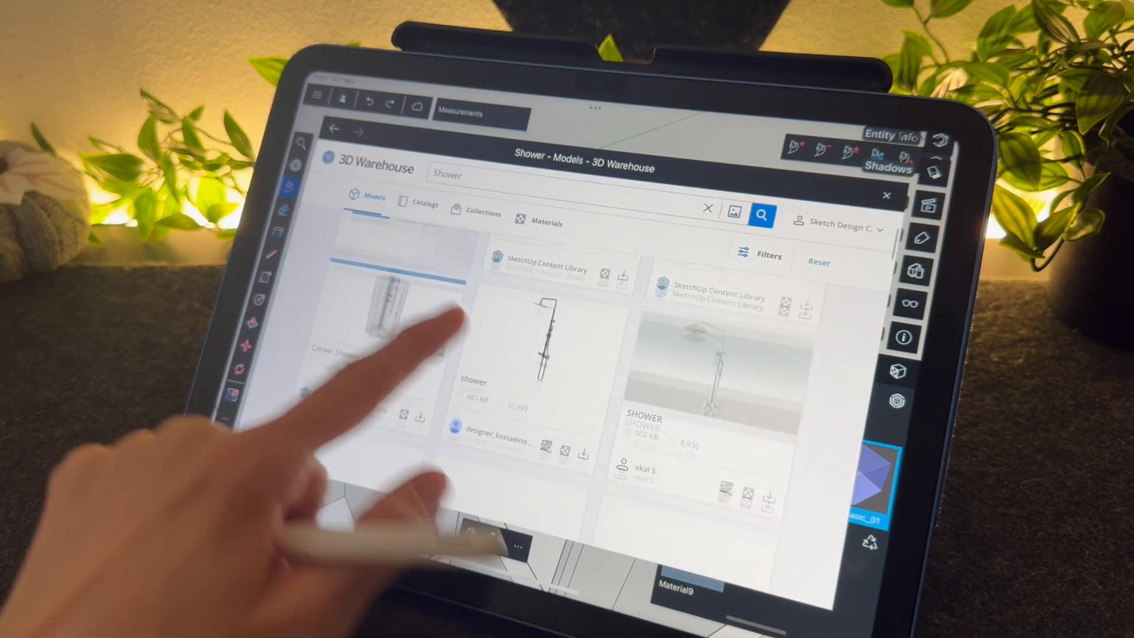
Browse the 3D Warehouse Shower model results to choose a fixture.
scroll("up", 3)
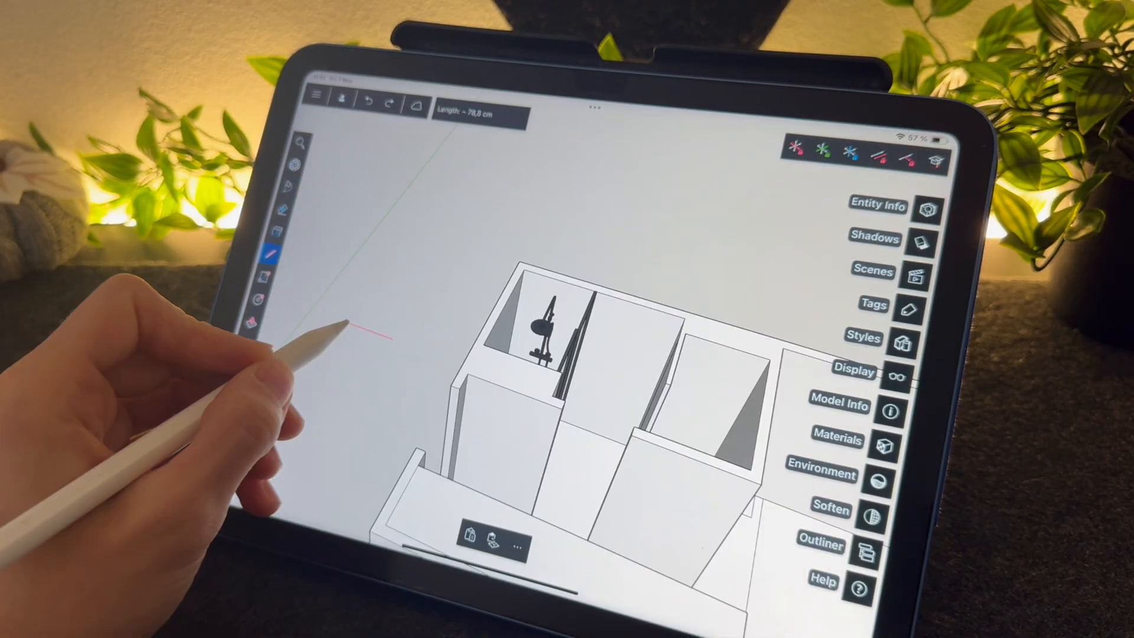
Enter an exact line length, then pull the rounded pill outline up to an exact height.
left_click(478, 116)
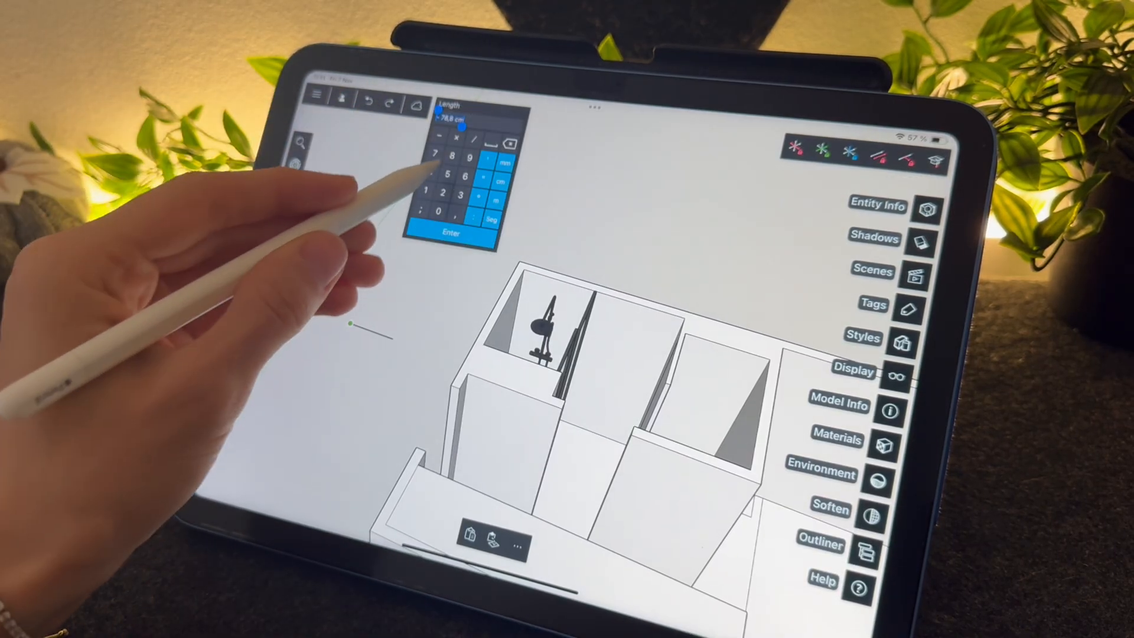
left_click(449, 234)
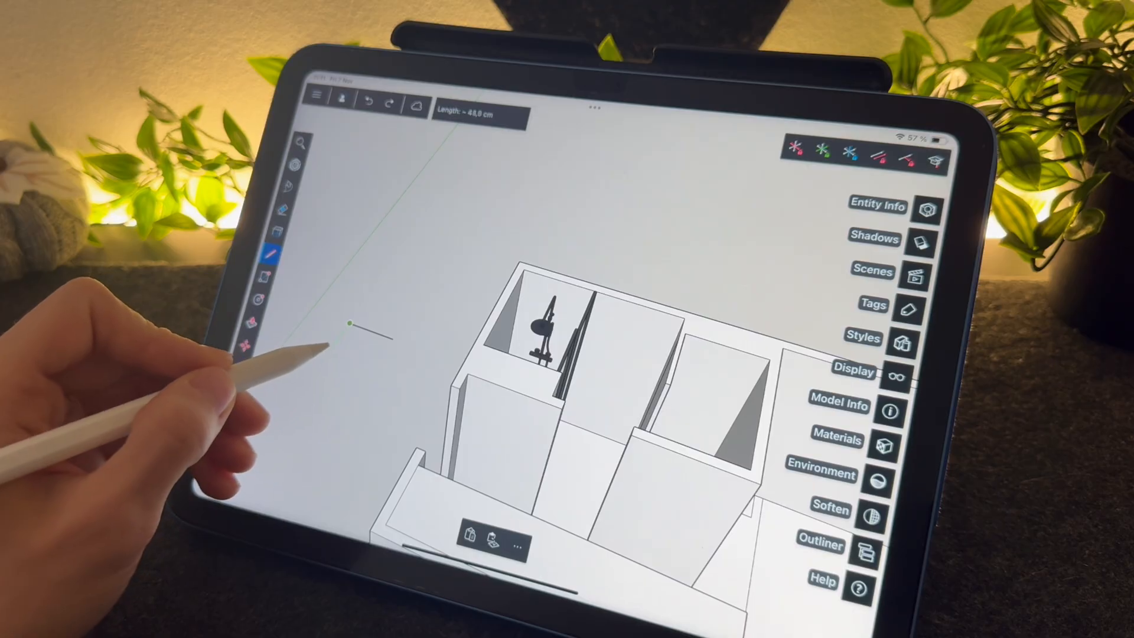
left_click(479, 112)
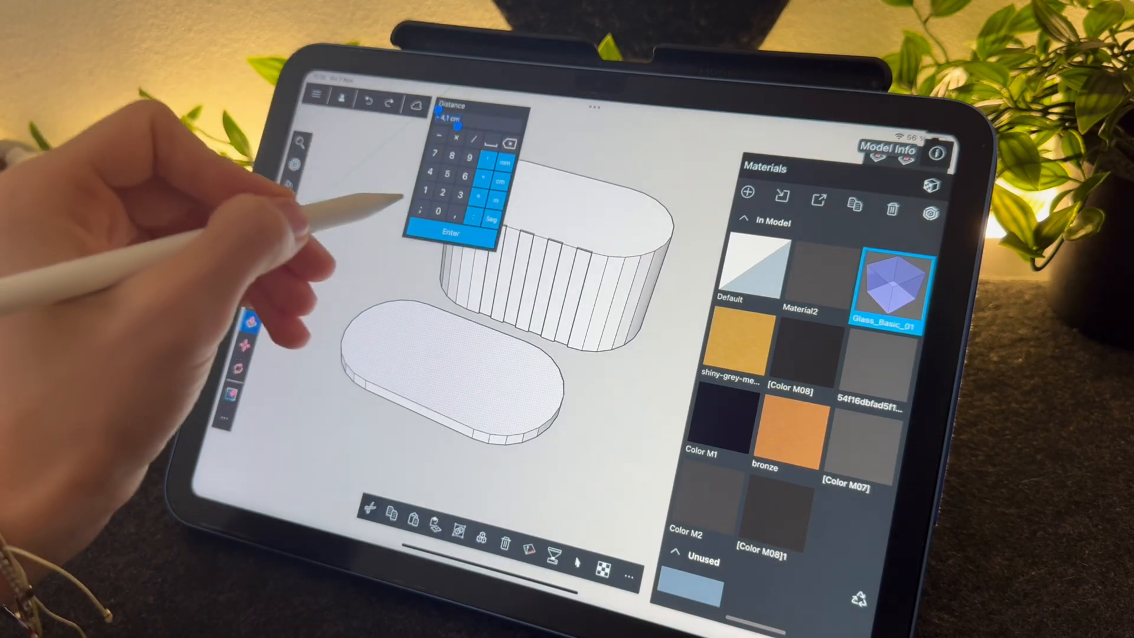
left_click(451, 232)
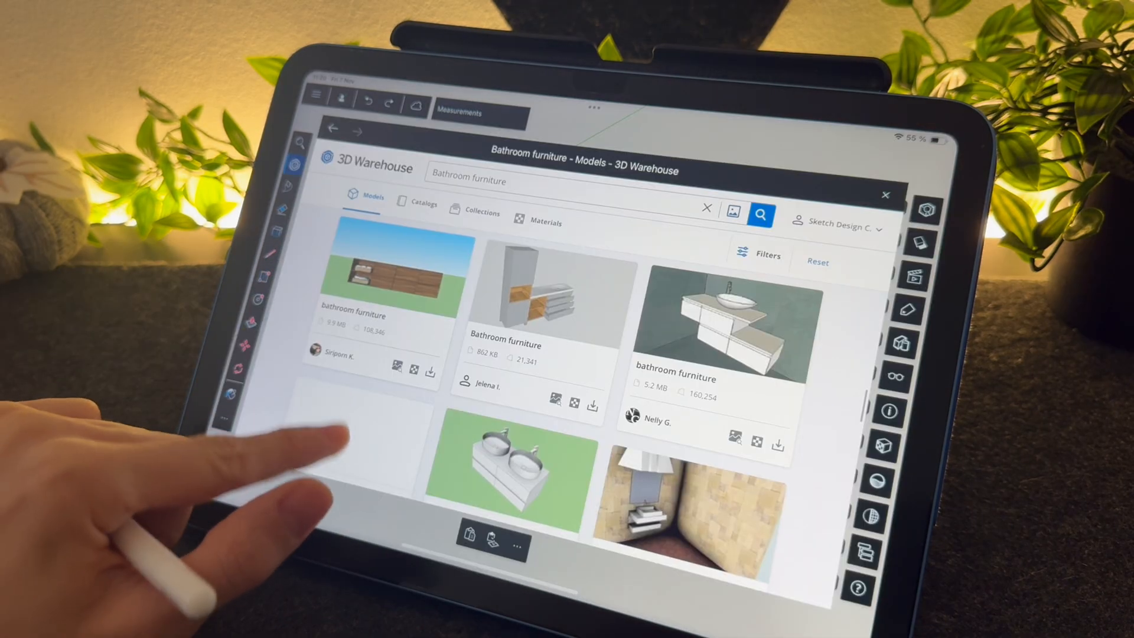
Scroll through the 3D Warehouse 'Bathroom furniture' model results.
scroll("down", 3)
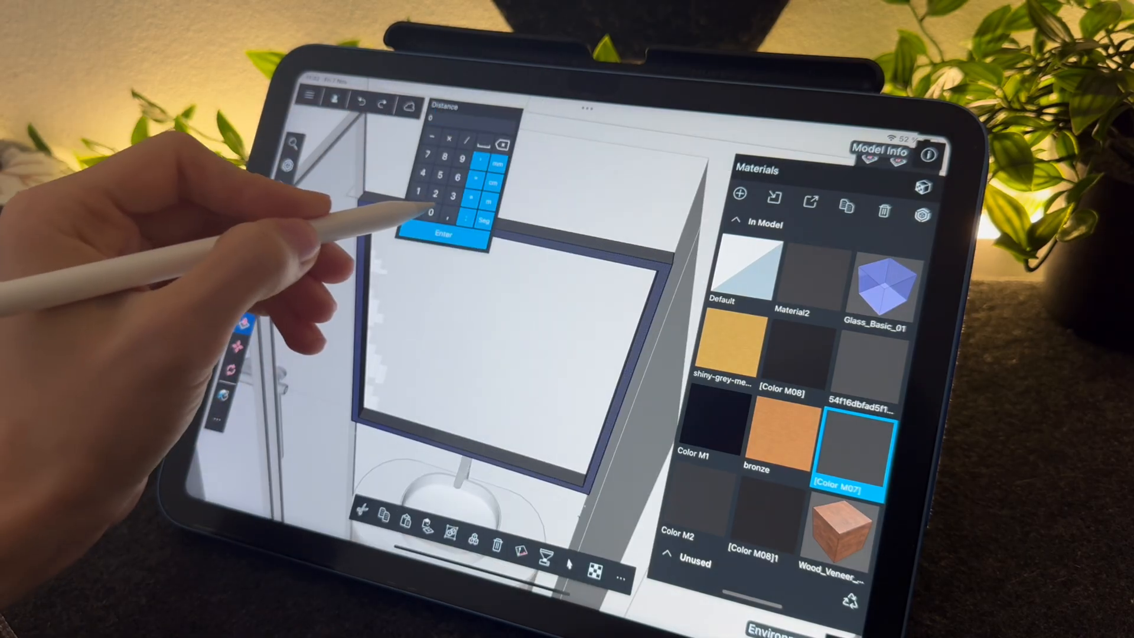
Push the mirror's inner panel back by an exact keypad distance to recess it.
left_click(444, 233)
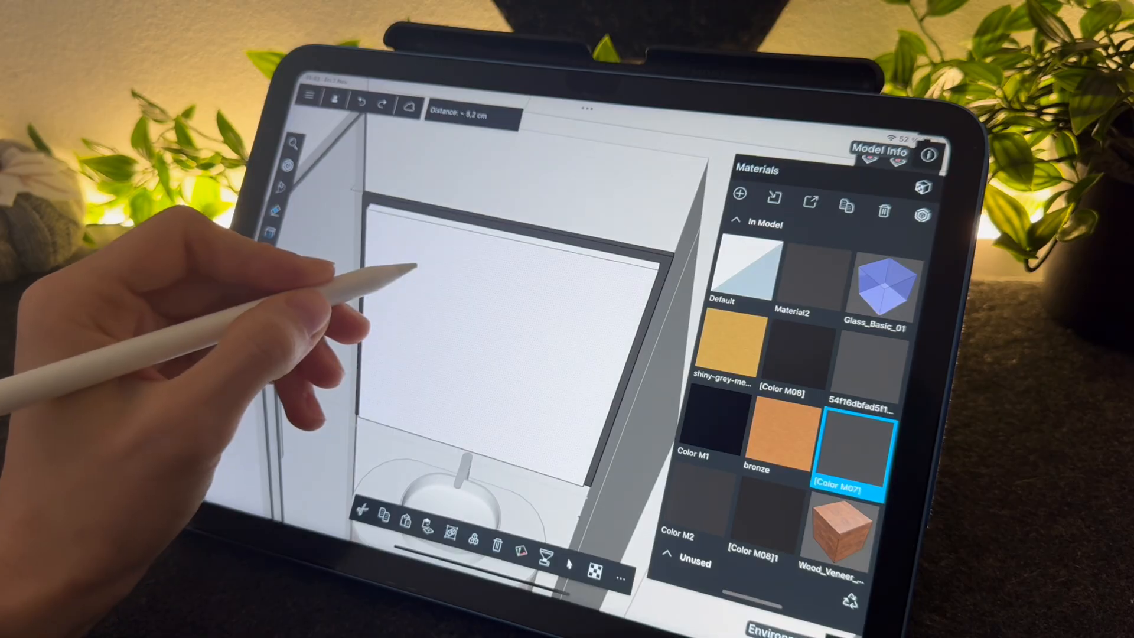
left_click(466, 116)
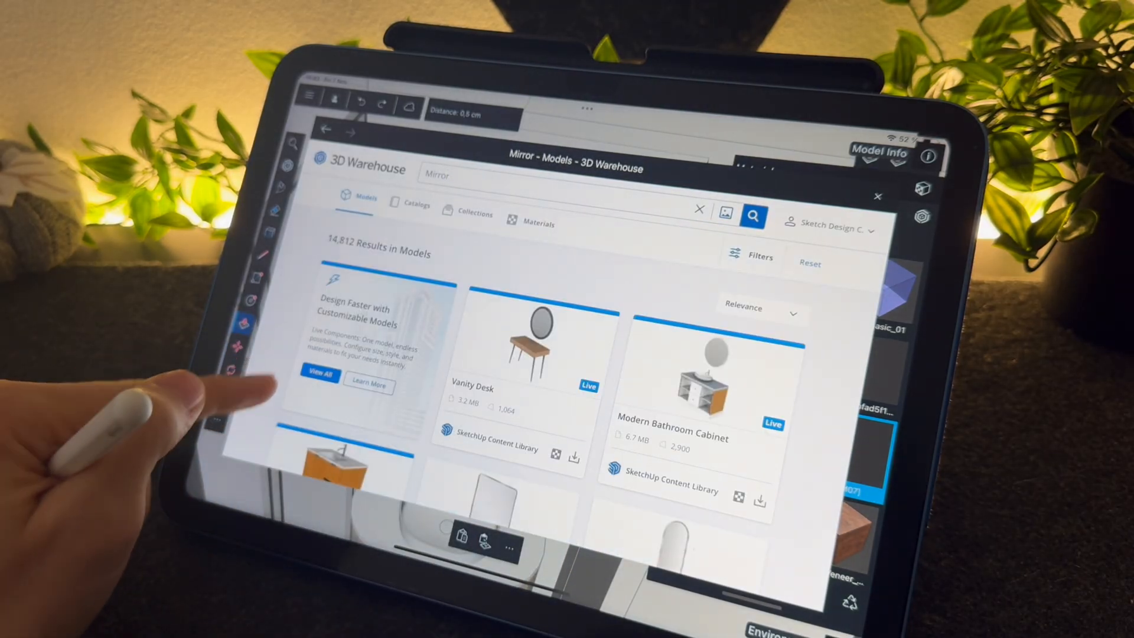
Filter the mirror search to Materials and download a Glass Mirror material.
left_click(538, 223)
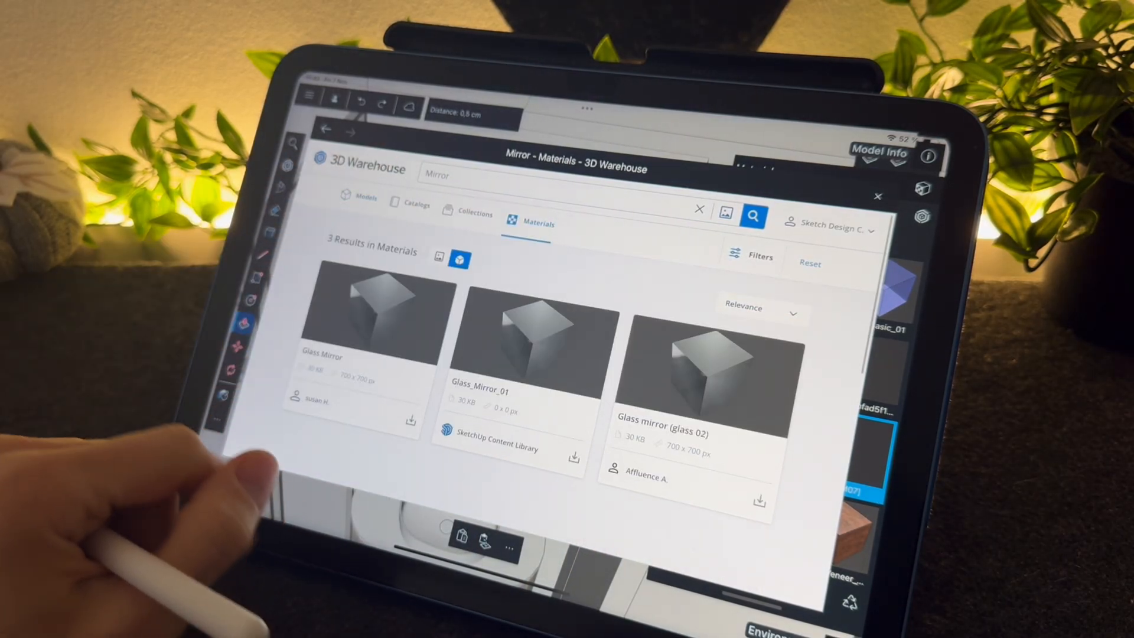
left_click(375, 310)
type("Wc")
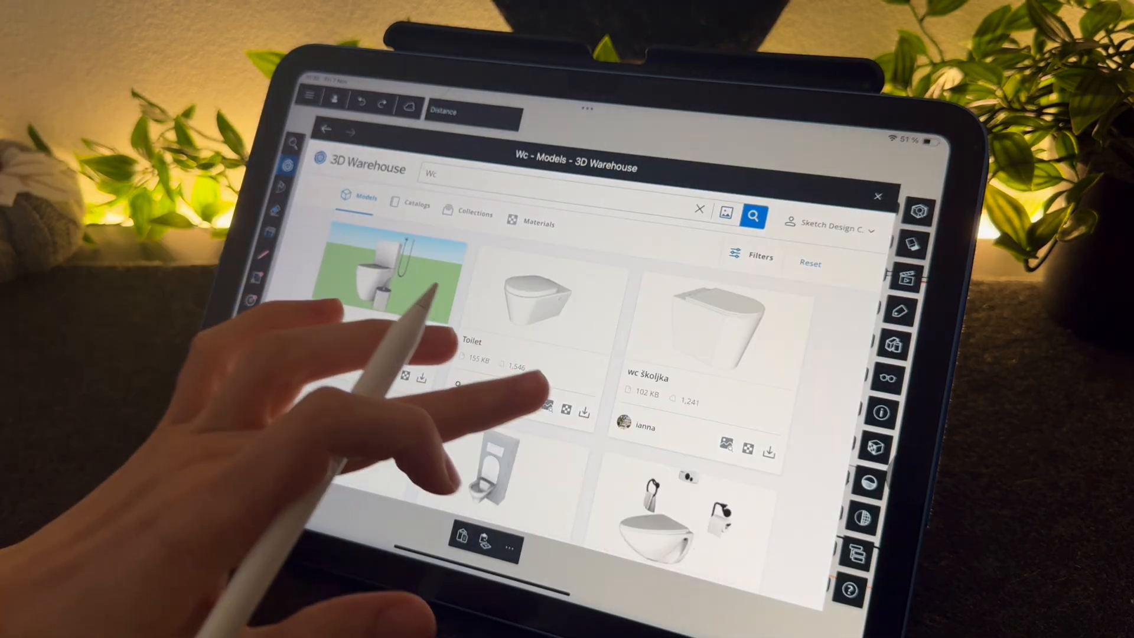
Download a toilet model from the WC results and place it in the bathroom.
left_click(877, 196)
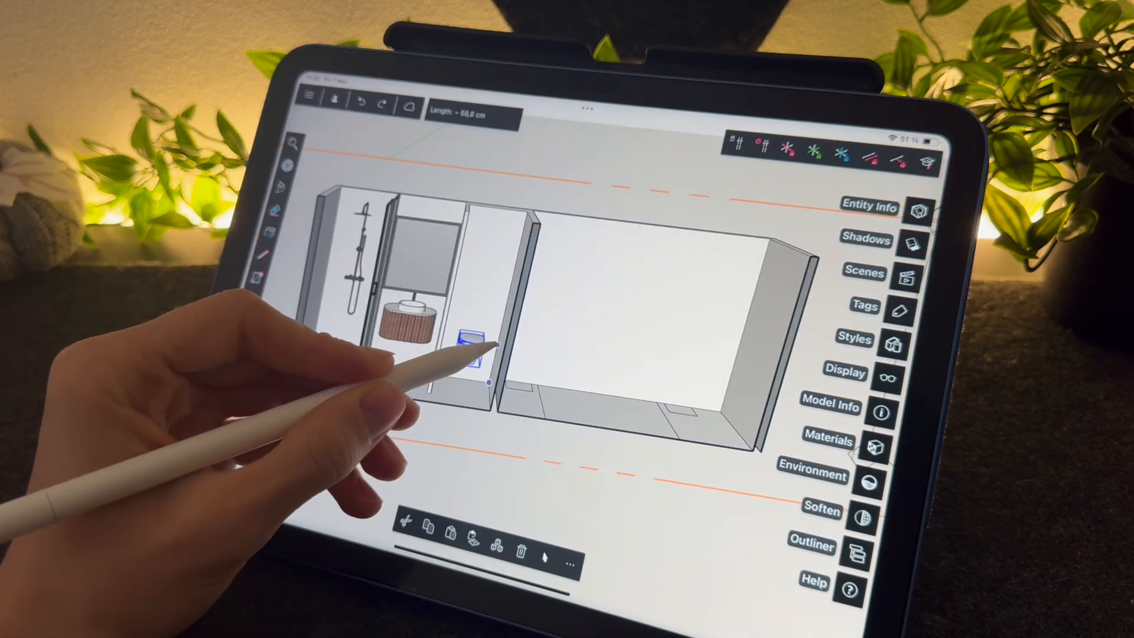
left_click(473, 117)
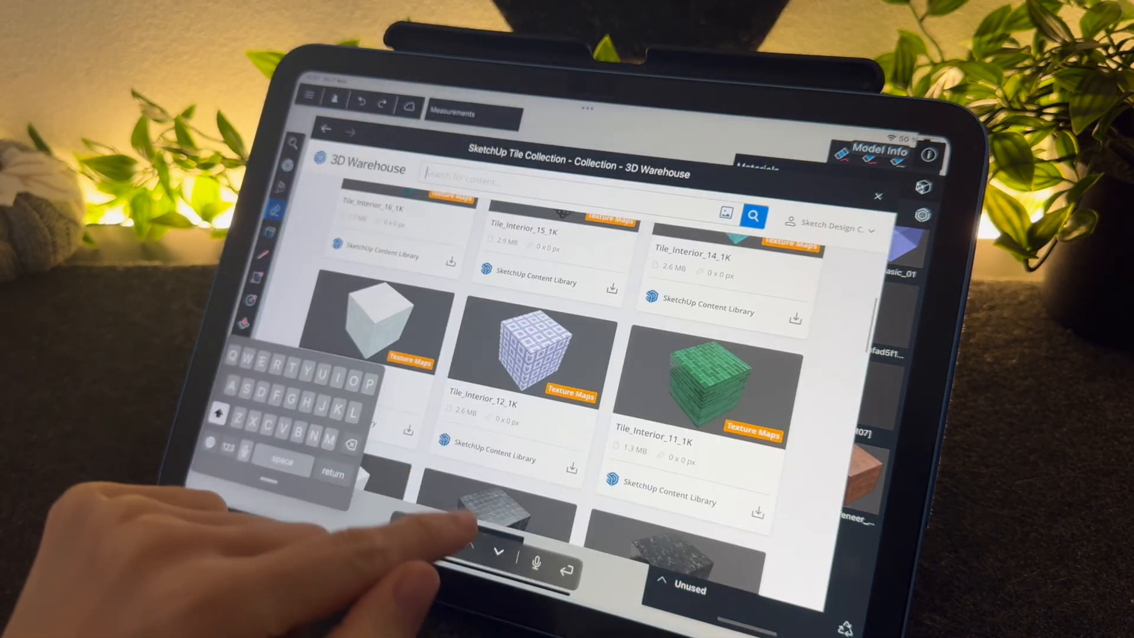
Search 'Marble' in 3D Warehouse and download the Calacatta Marble Slab material.
type("Marble")
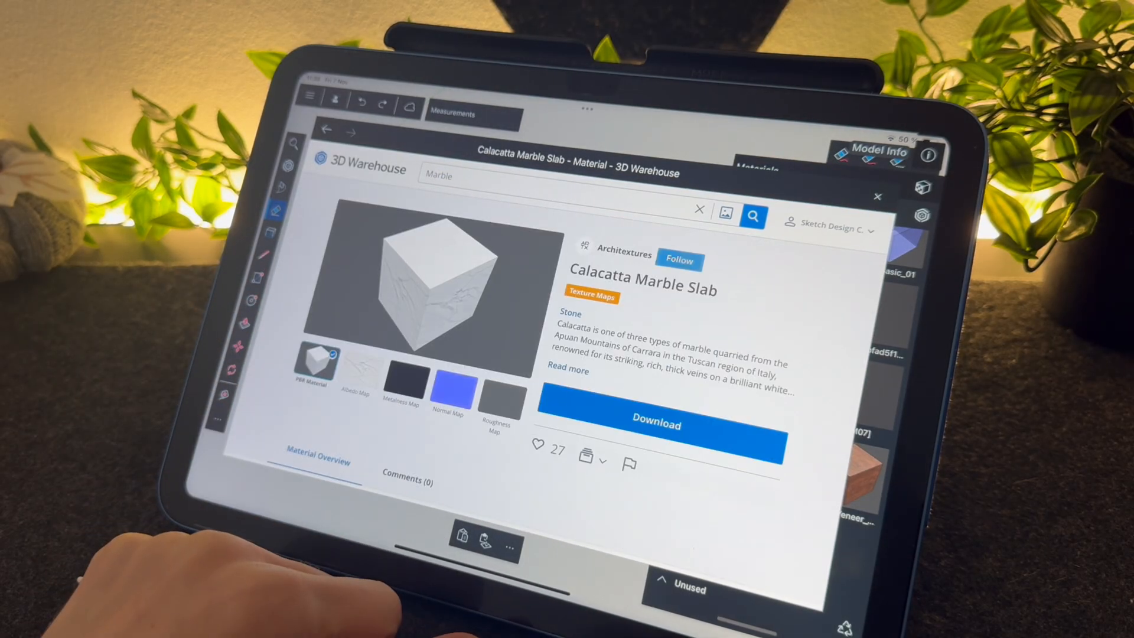
left_click(655, 424)
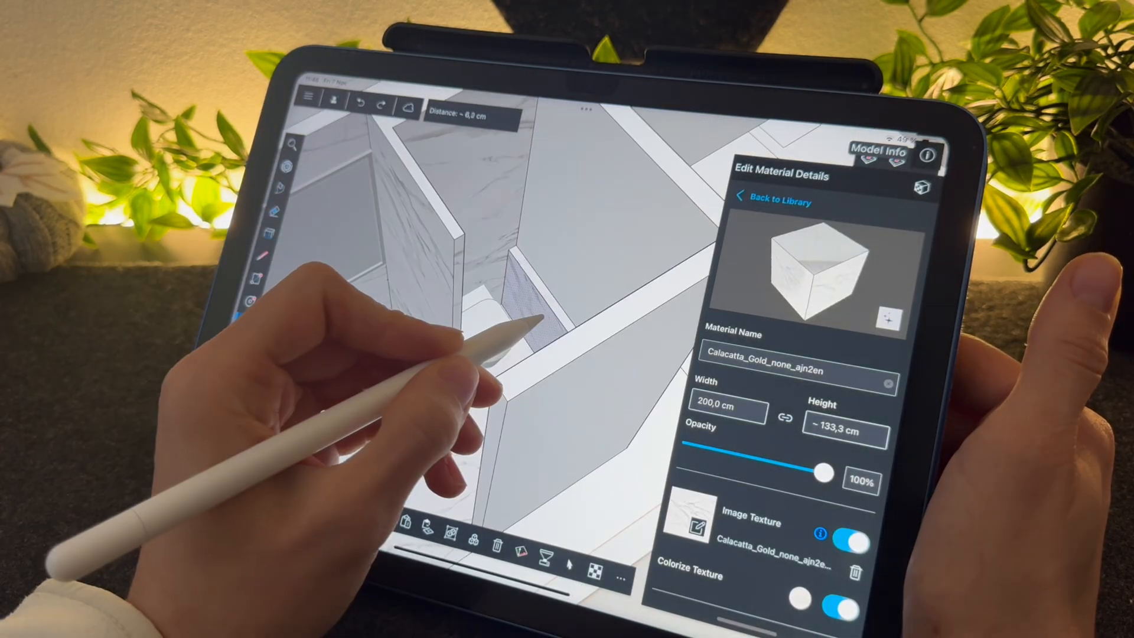
Search 'Tiles' in 3D Warehouse and download the TileInterior091K material.
left_click(772, 202)
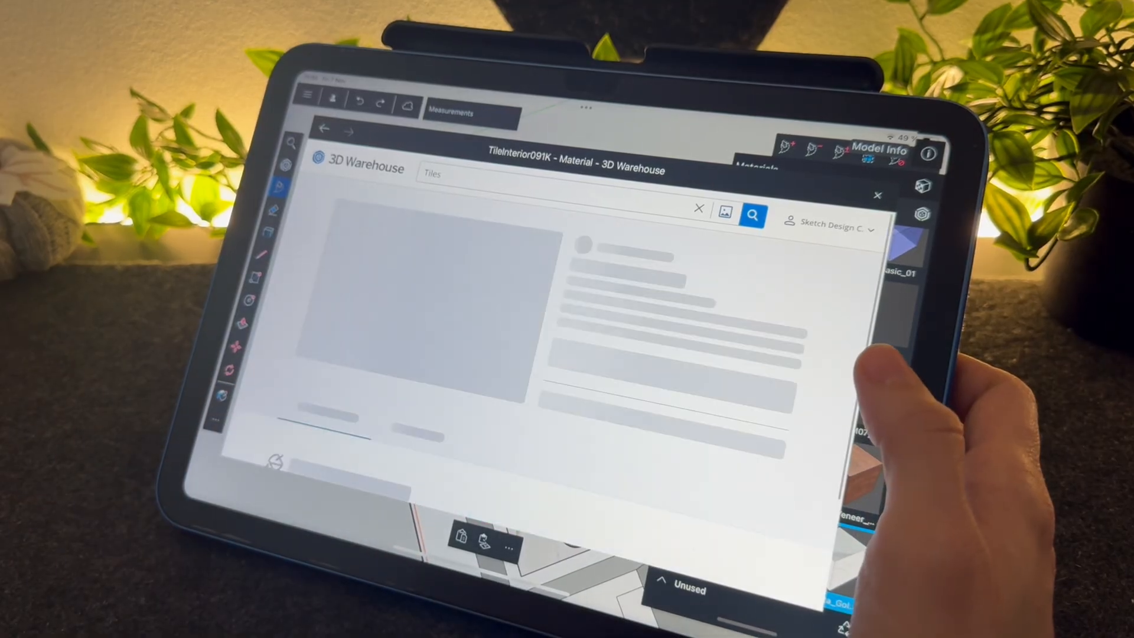
left_click(697, 207)
type("Bed")
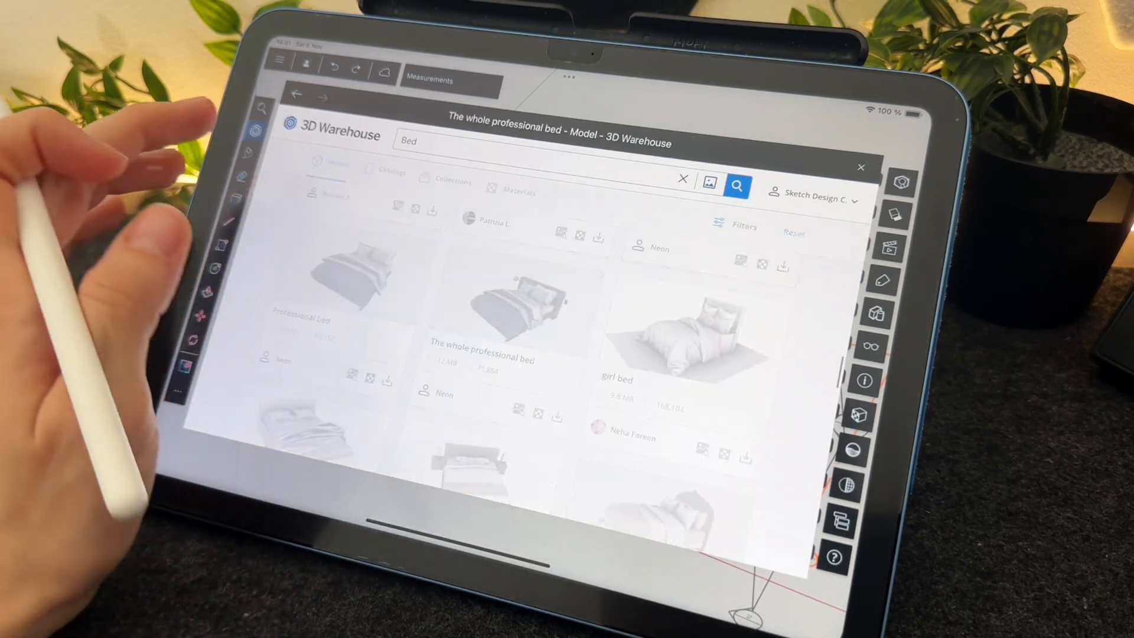
Download 'The whole professional bed' model into the bedroom.
left_click(510, 304)
type("12")
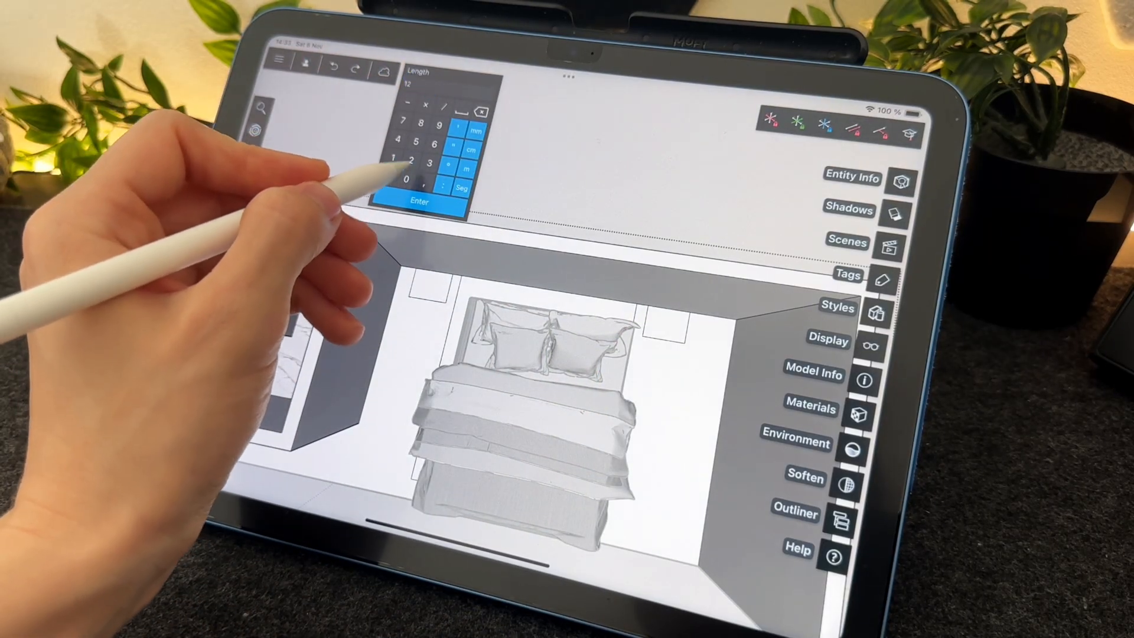
Enter the exact edge length for the wall panel behind the bed.
left_click(419, 203)
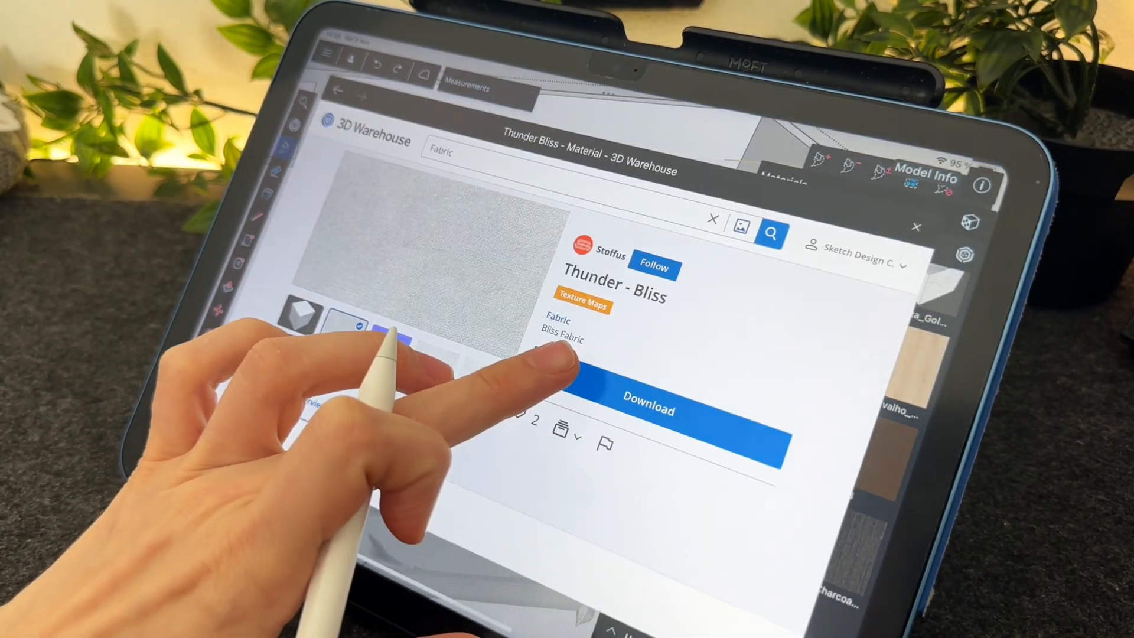
Download the Thunder - Bliss fabric and paint the headboard panel with it.
left_click(647, 411)
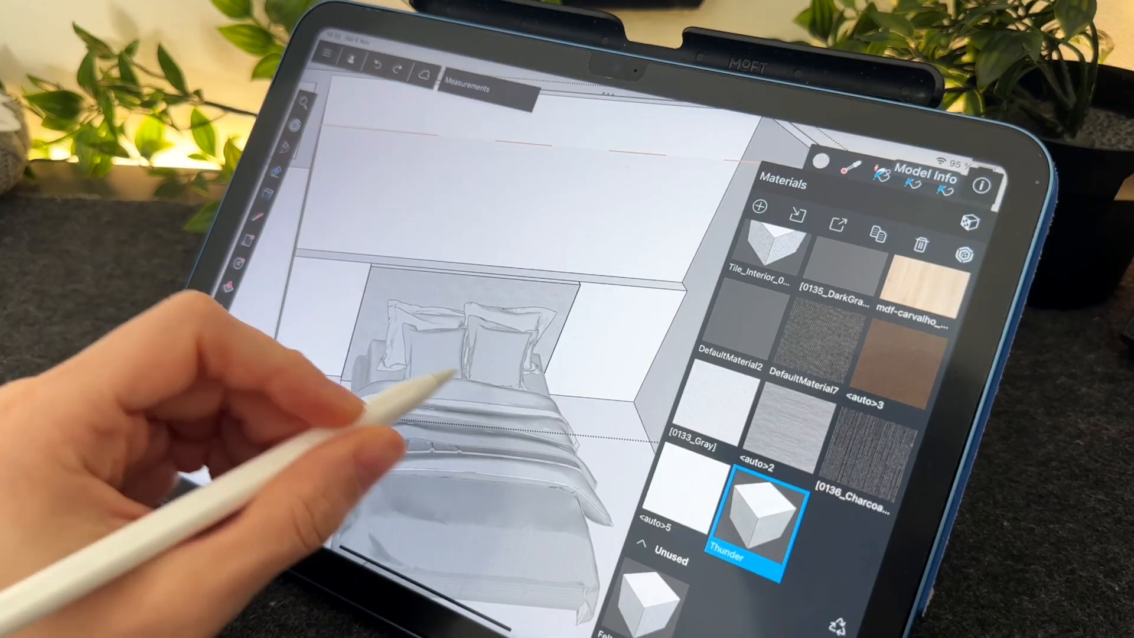
left_click(749, 503)
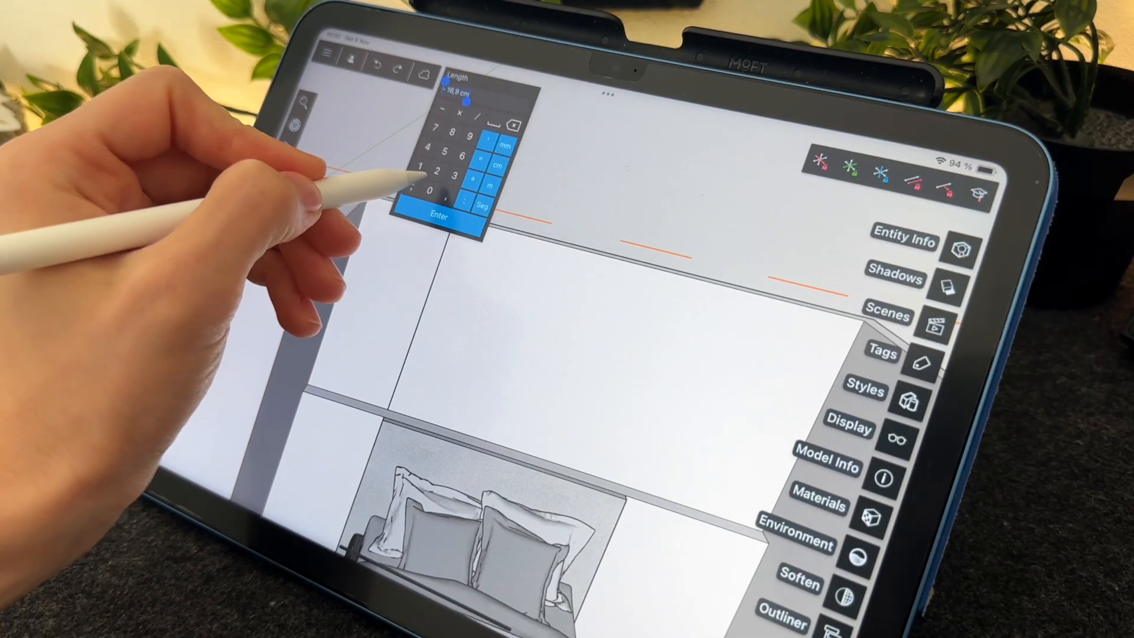
Enter the edge length, then start a Tape Measure guide from a point on the wall.
left_click(436, 218)
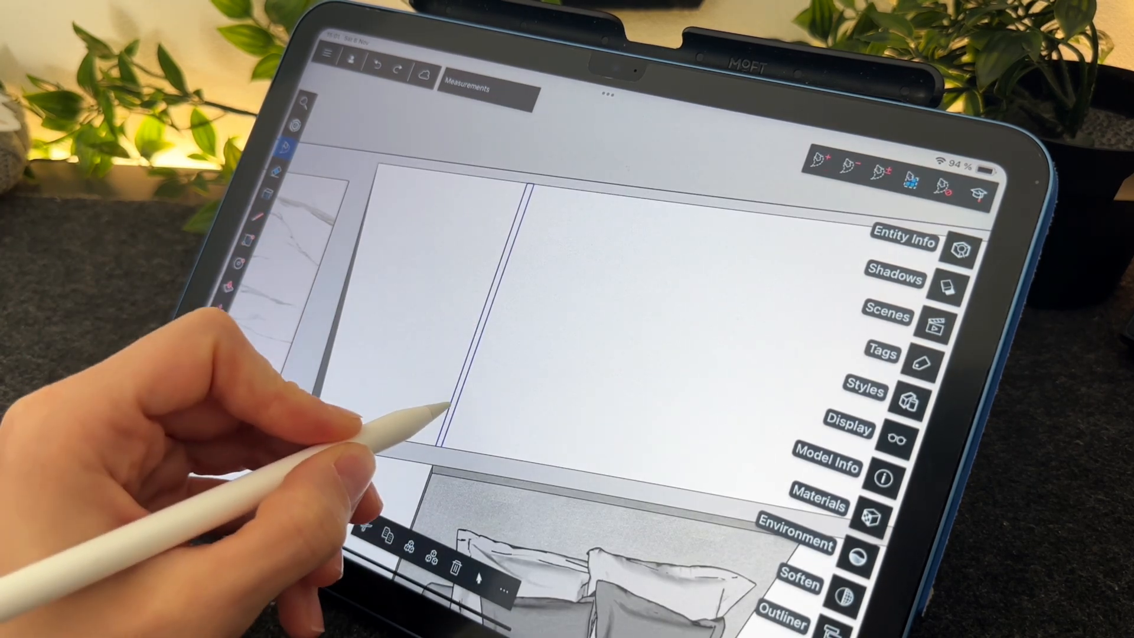
left_click(820, 514)
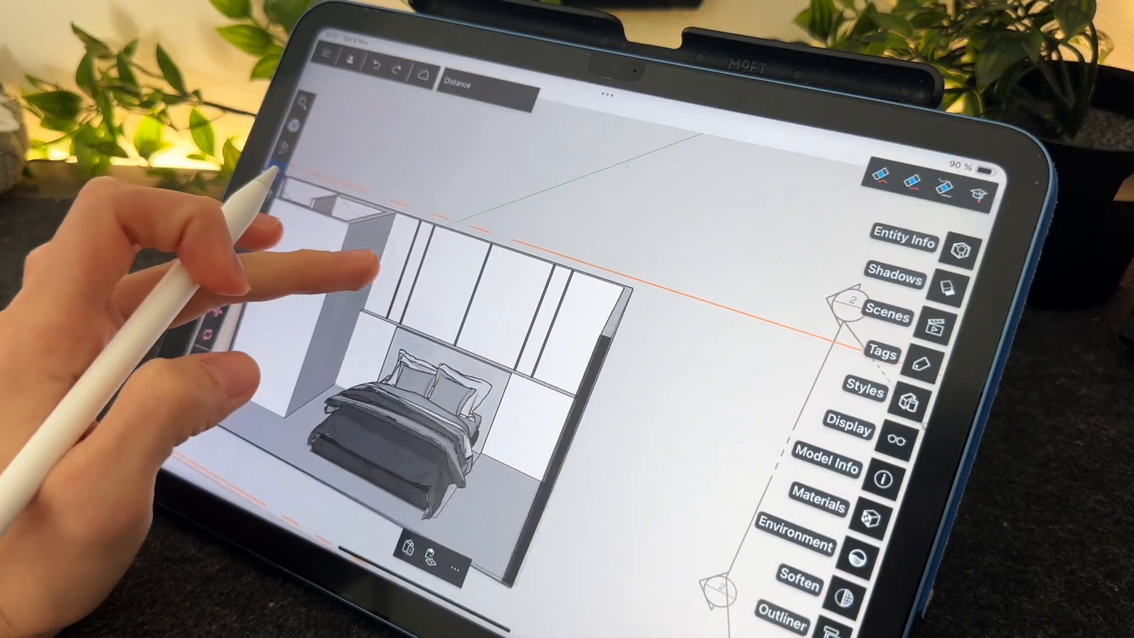
Choose the light color-corrected material from Materials to paint the wardrobe surfaces.
left_click(895, 516)
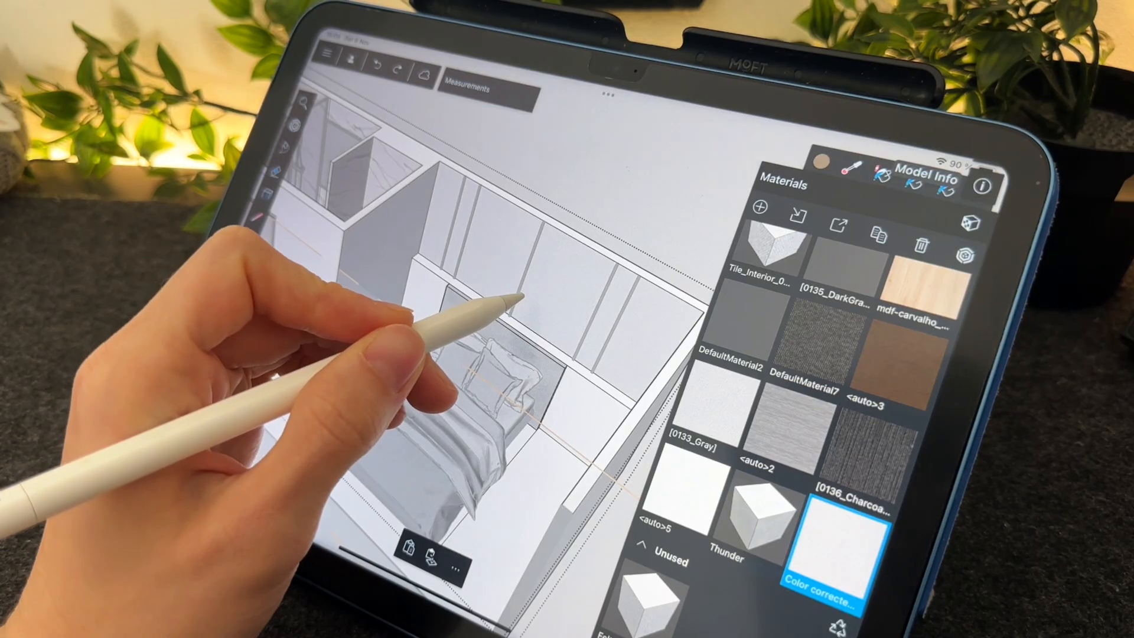
left_click(919, 282)
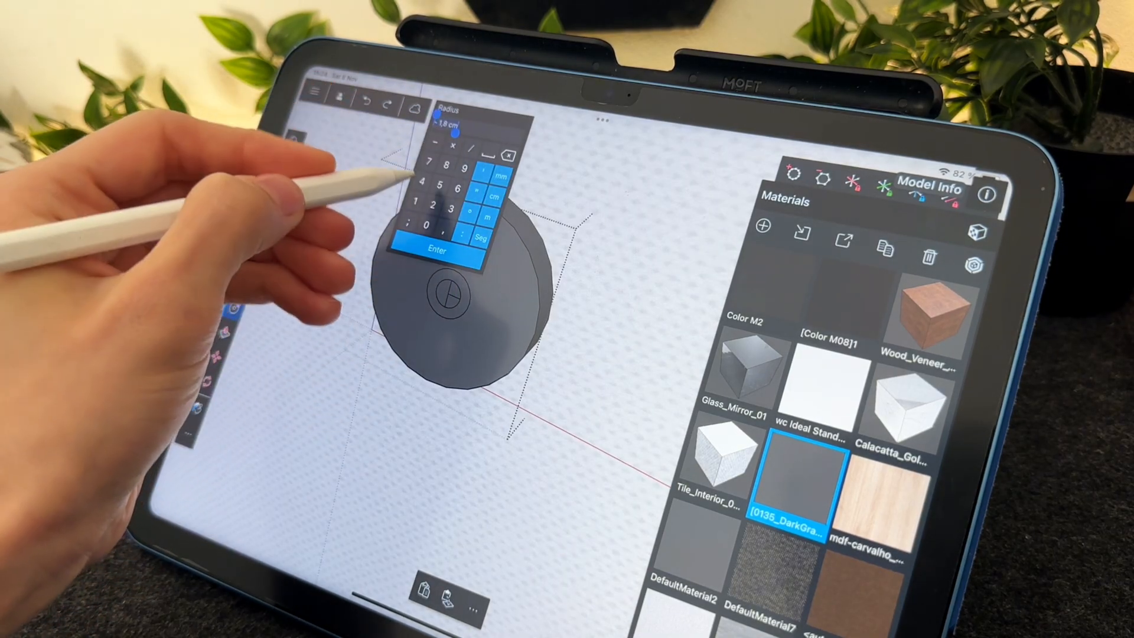
Confirm the keypad radius for the round disc's circle.
left_click(437, 252)
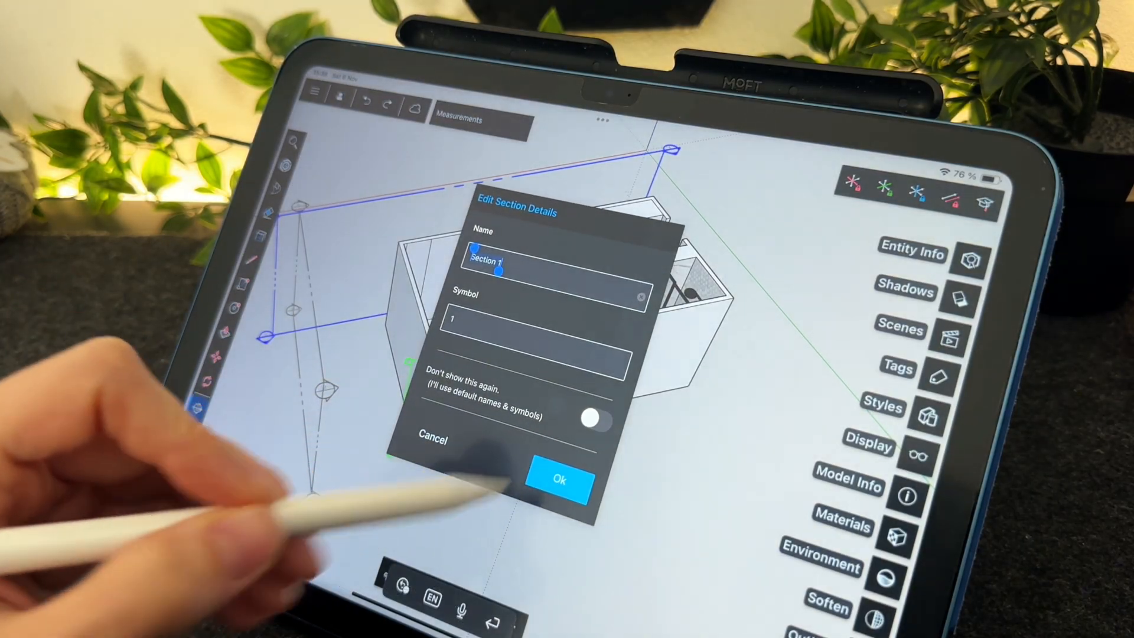
Confirm the section plane as 'Section 1' with symbol 1 to cut the room.
left_click(560, 480)
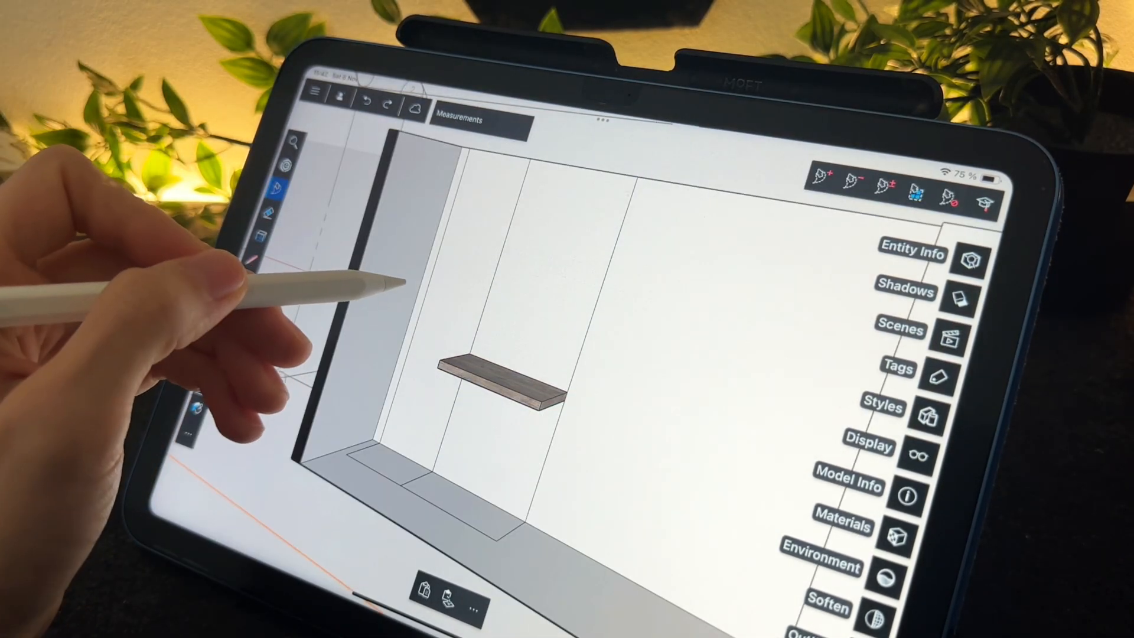
Select the wall shelf and set its new length from the keypad.
left_click(495, 383)
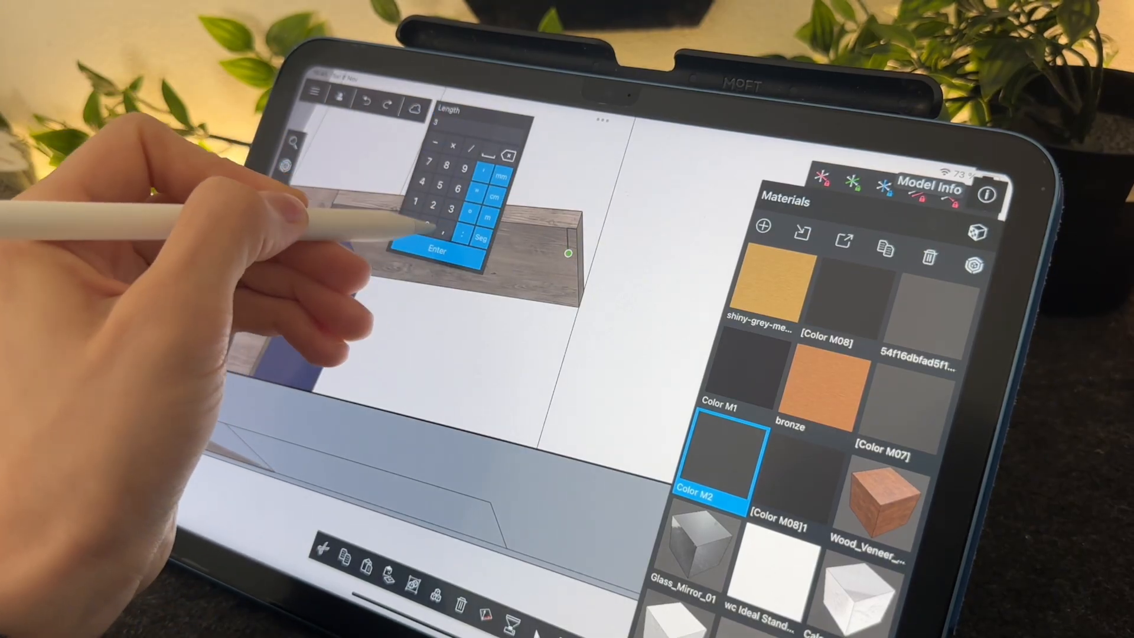
left_click(437, 250)
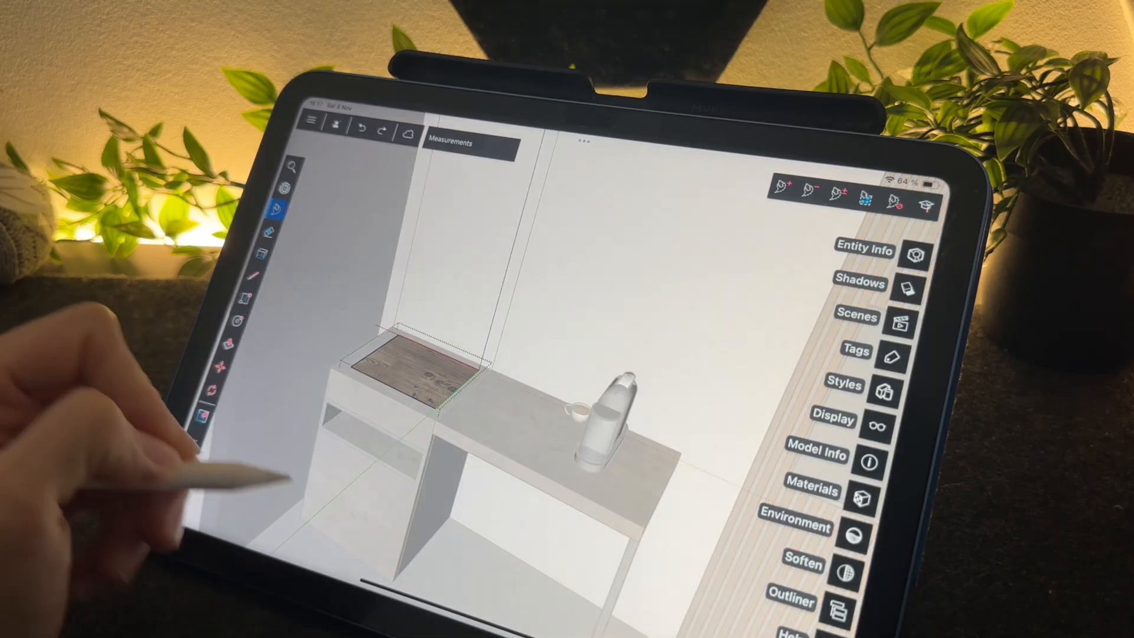
Place the coffee machine component on the desk beside the side cabinet.
left_click(862, 501)
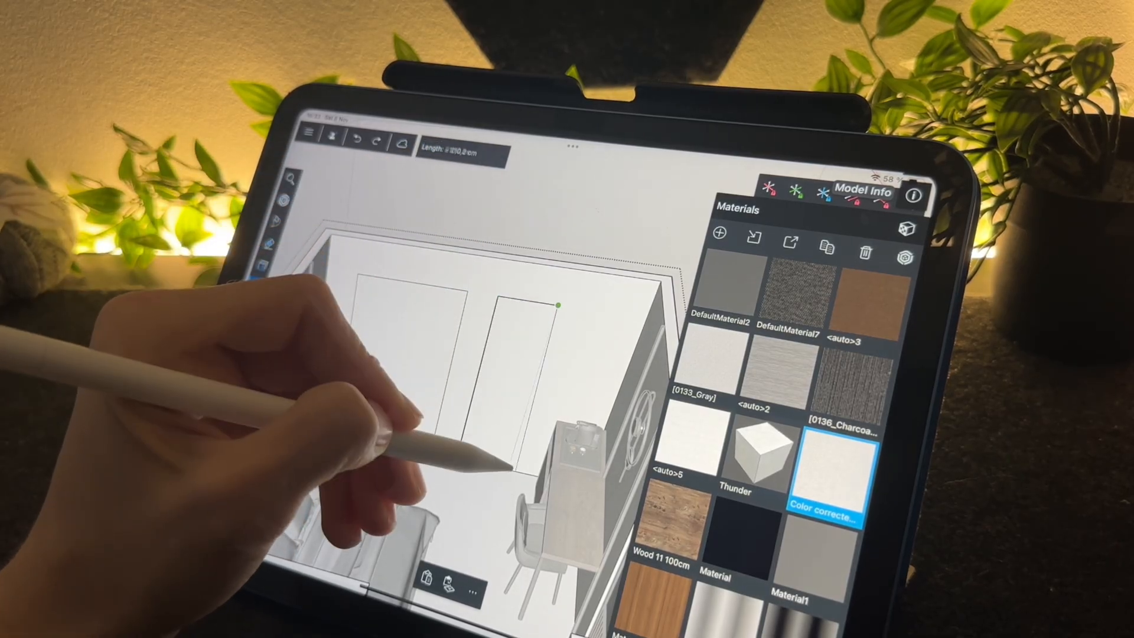
Complete a tall door-shaped rectangle on the wall next to the desk.
left_click(728, 289)
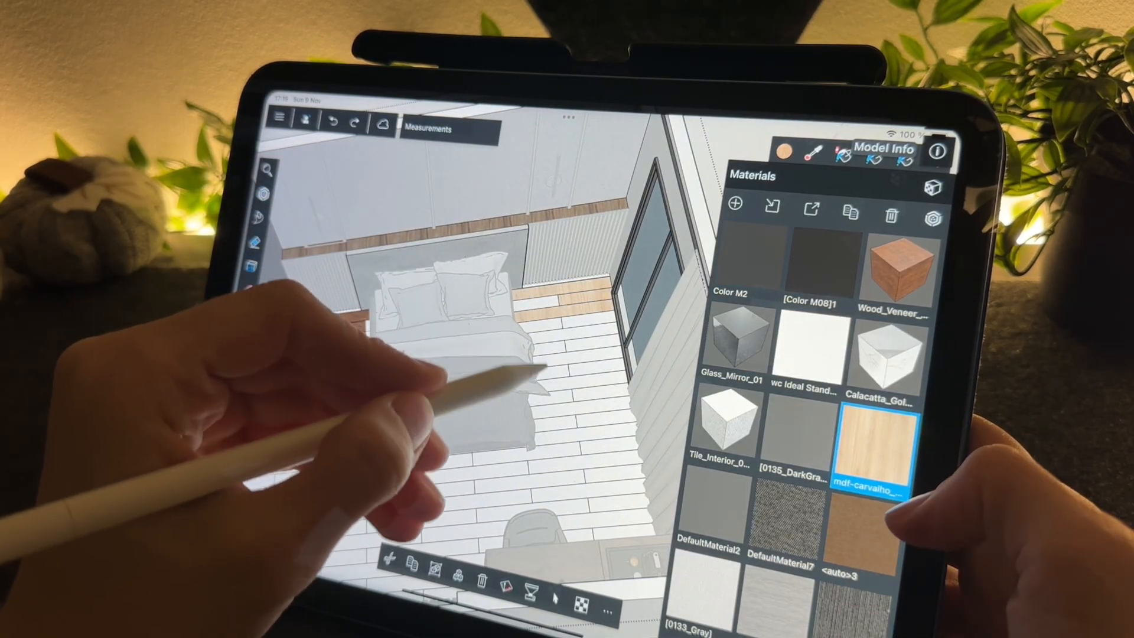
Enter the trim group so its faces can take the mdf-carvalho oak material.
double_click(875, 452)
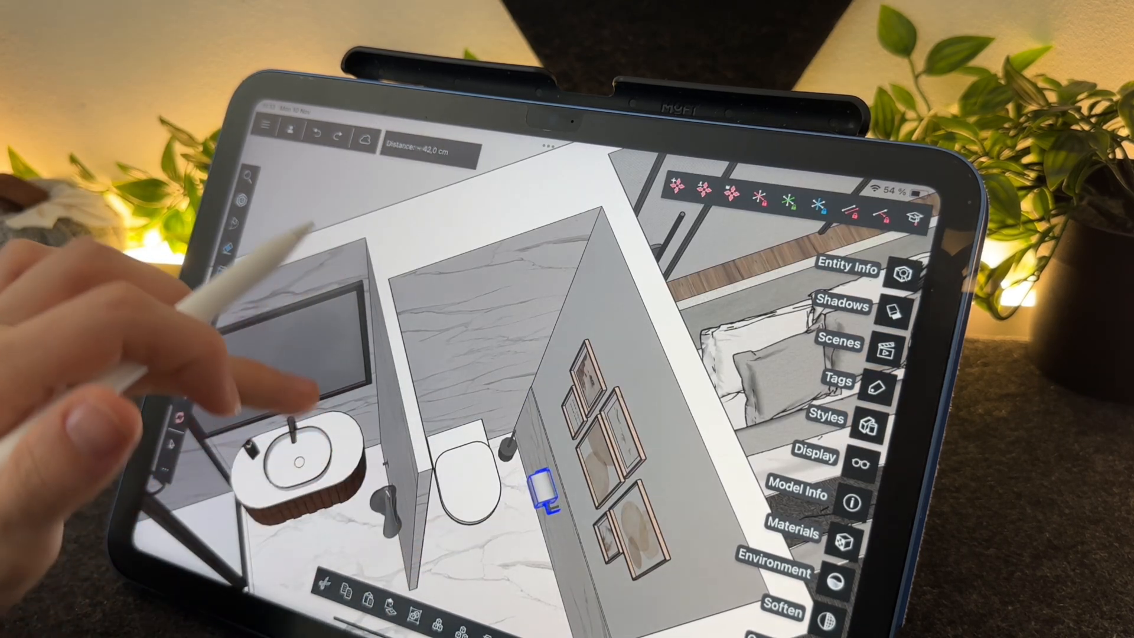
Show the Shadows panel from the right-side tray.
left_click(868, 538)
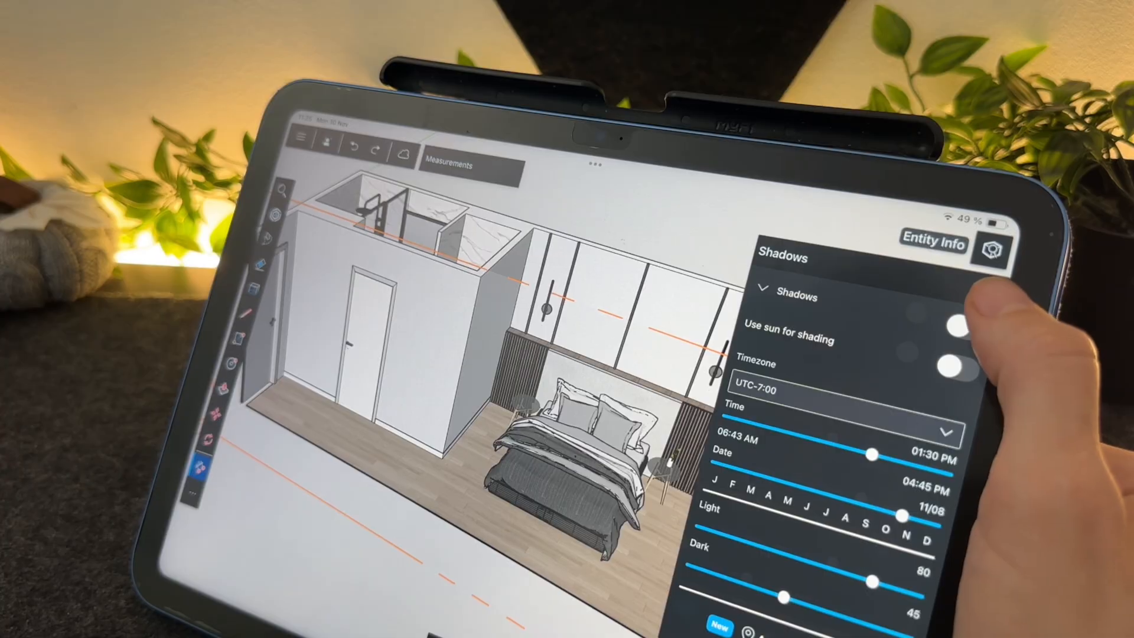
Close the Shadows panel before moving the camera into the bedroom.
left_click(957, 329)
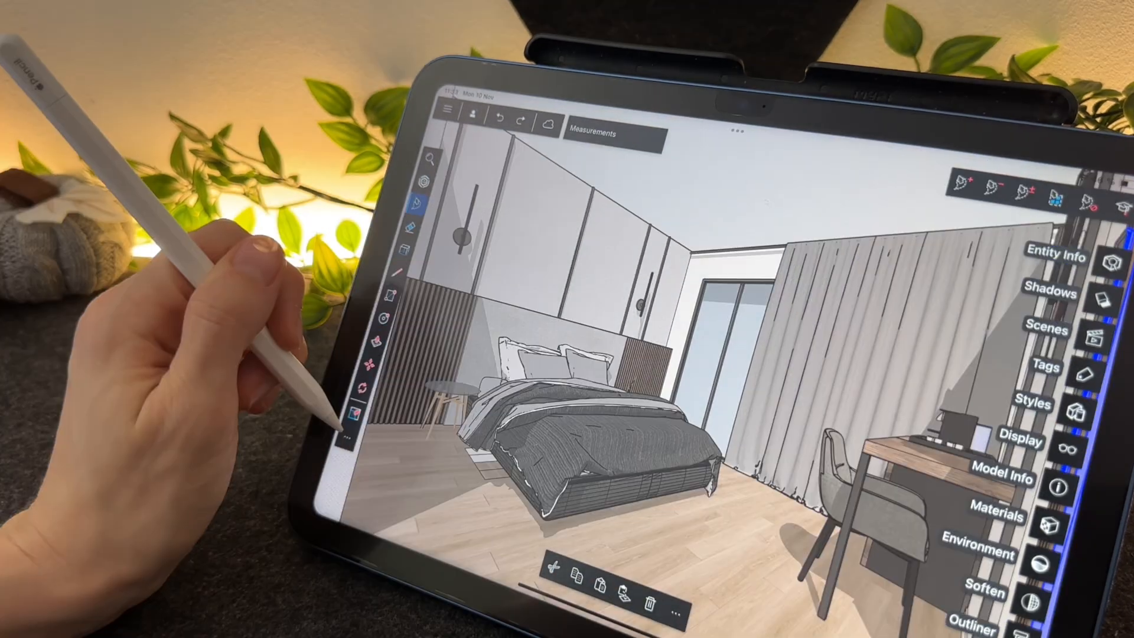
Launch AI Render from the tools menu and view today's second bedroom render in the Gallery.
left_click(449, 111)
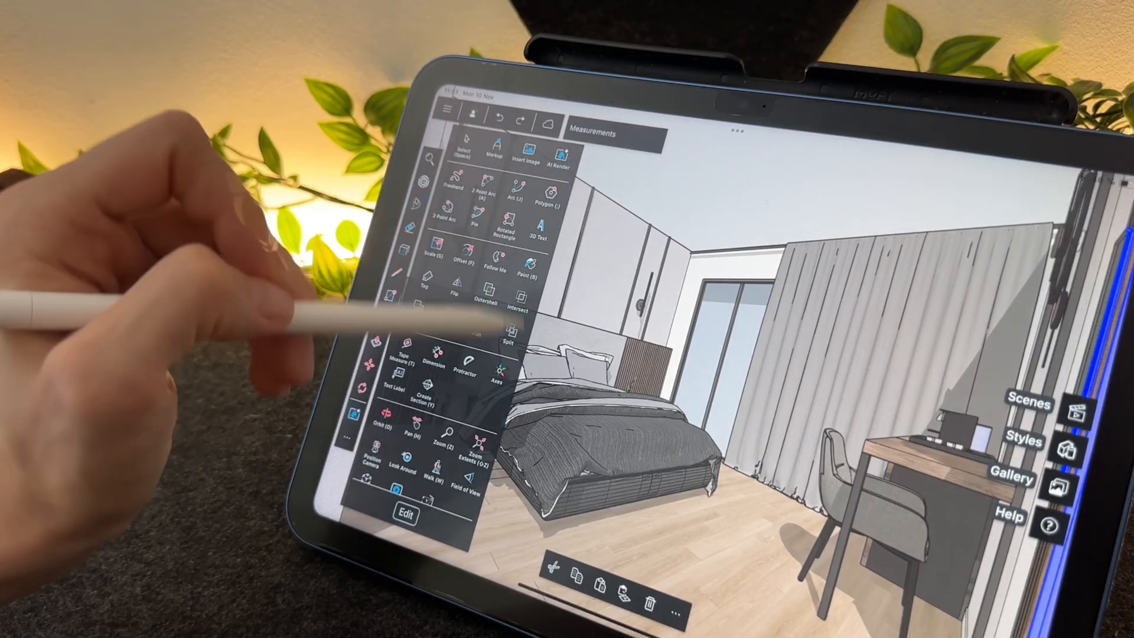
left_click(560, 152)
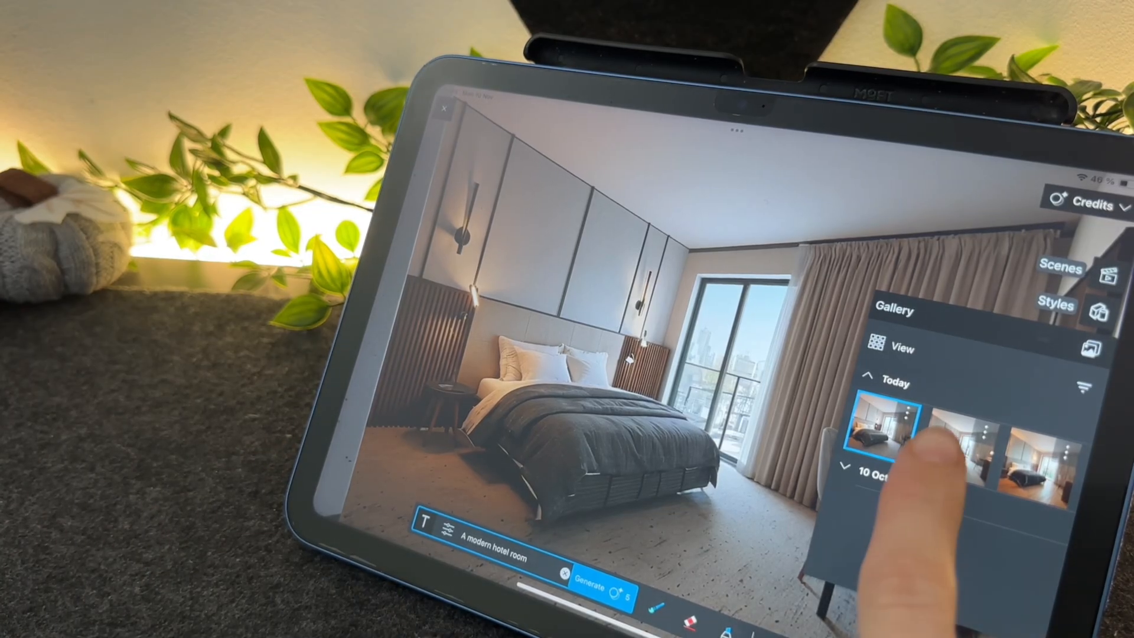
left_click(947, 446)
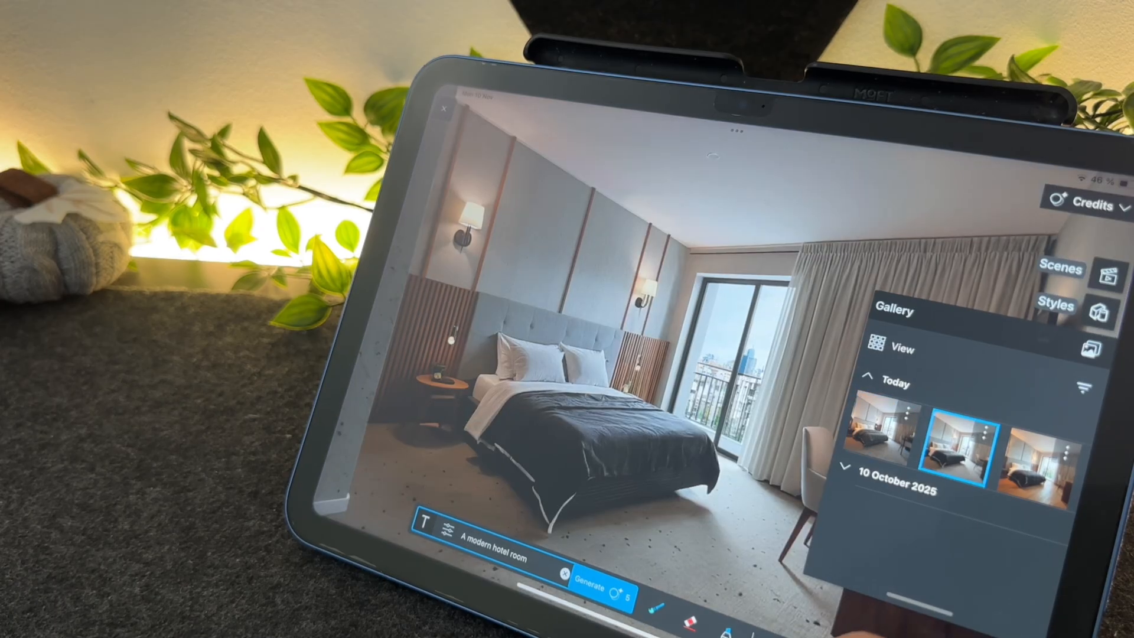